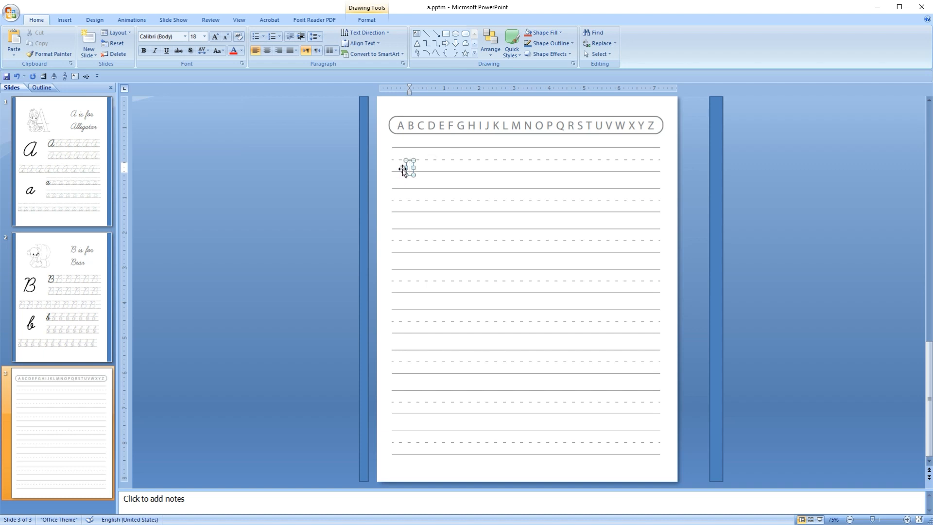
# Replace A with B to make the B is for Bear page, then duplicate slide 2
pyautogui.write('A')
pyautogui.write('B')
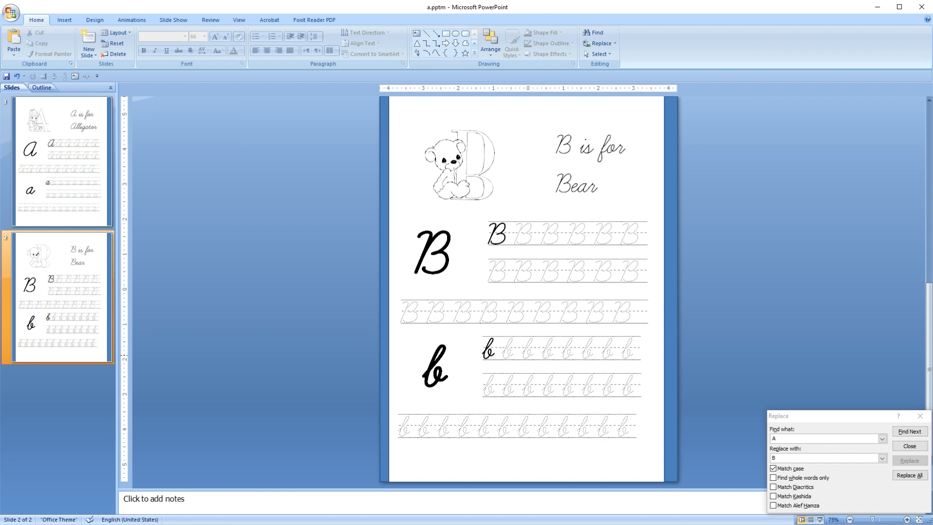
pyautogui.moveTo(719, 319)
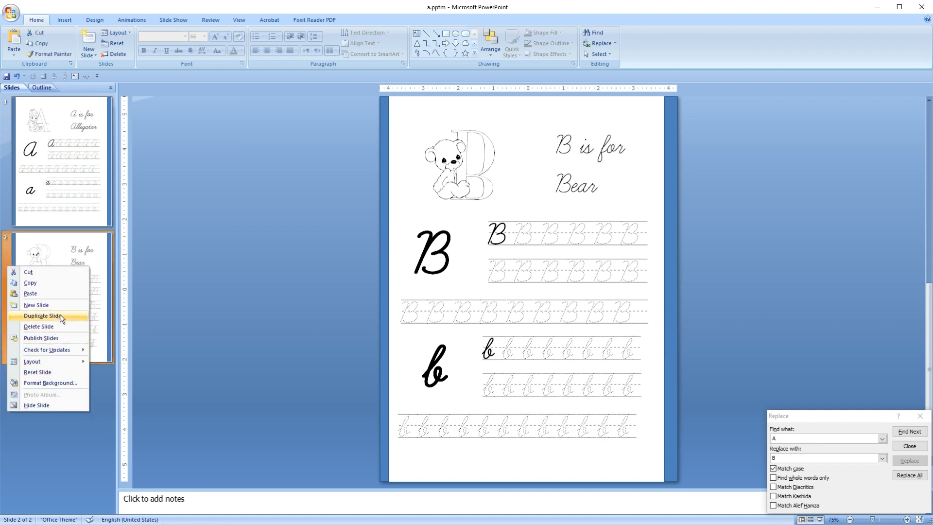
pyautogui.click(40, 315)
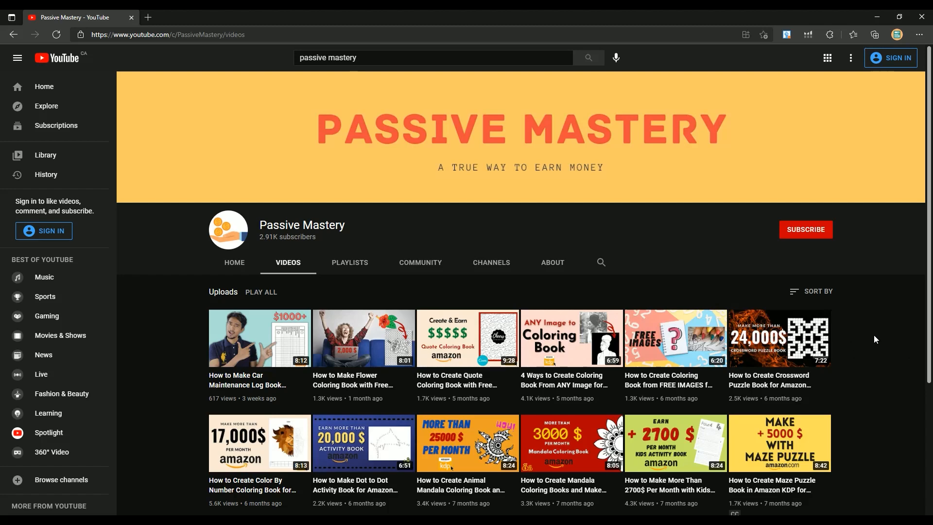
pyautogui.scroll(-3)
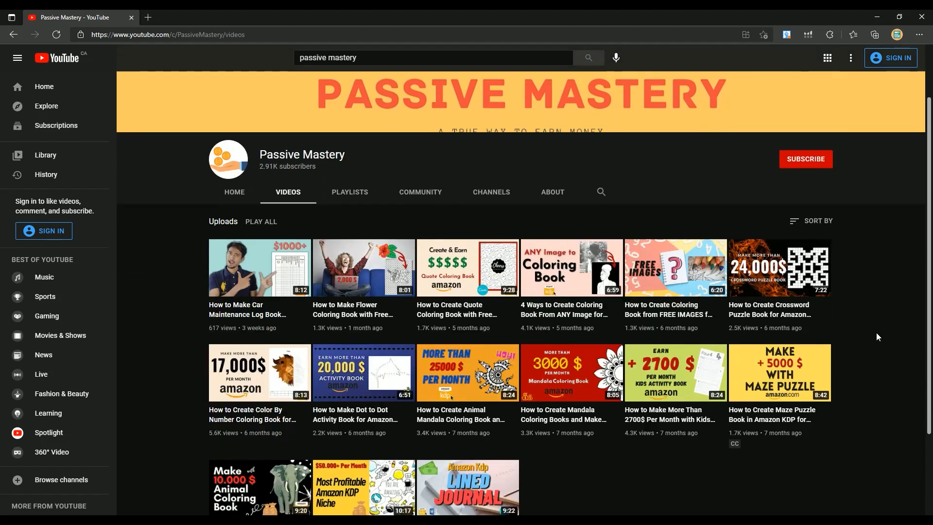
pyautogui.scroll(-3)
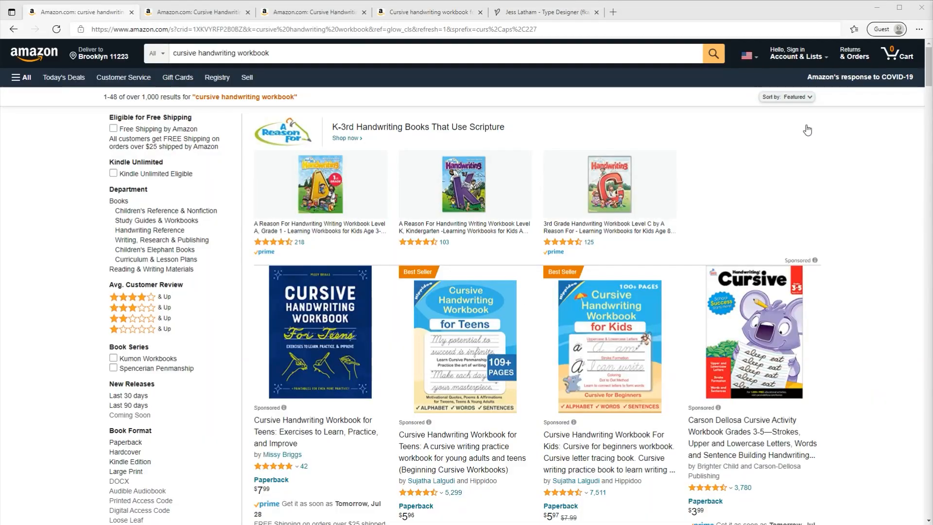
# Refine the Amazon search for cursive handwriting workbooks and browse the results
pyautogui.click(282, 58)
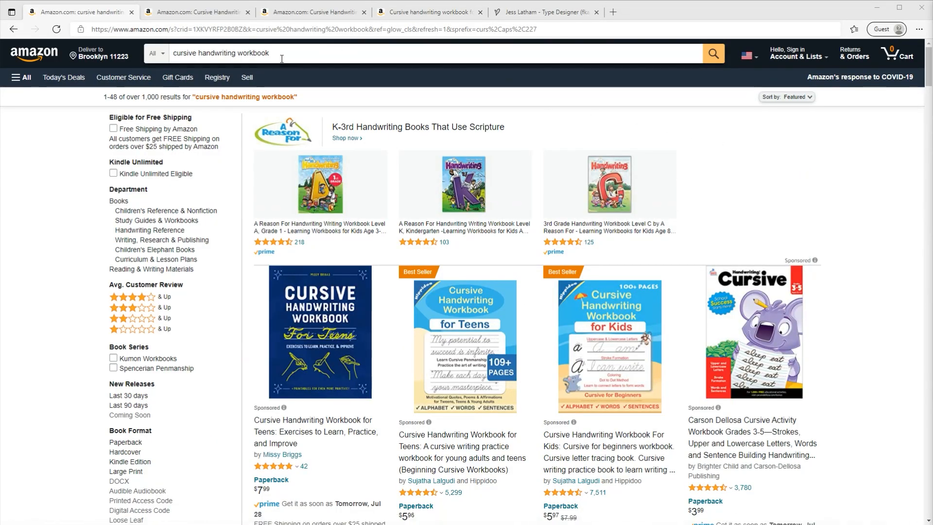
pyautogui.click(282, 53)
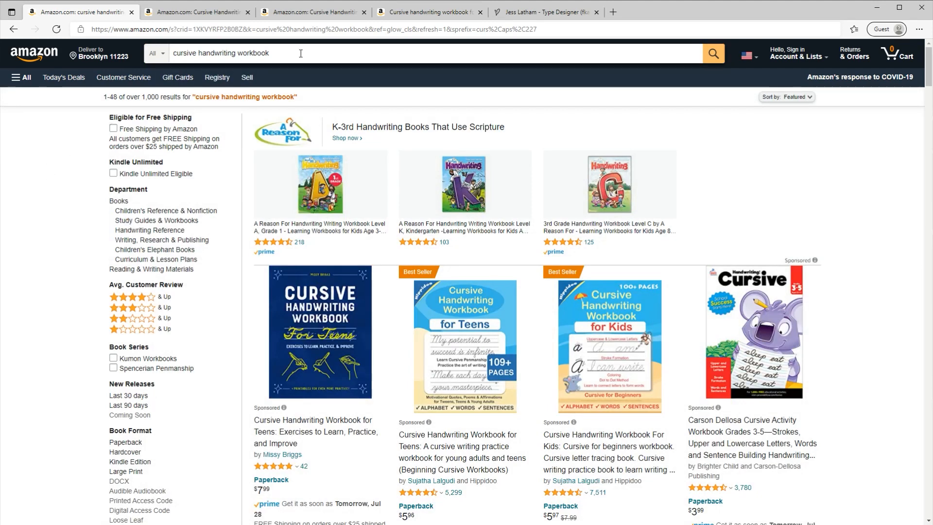
pyautogui.click(287, 53)
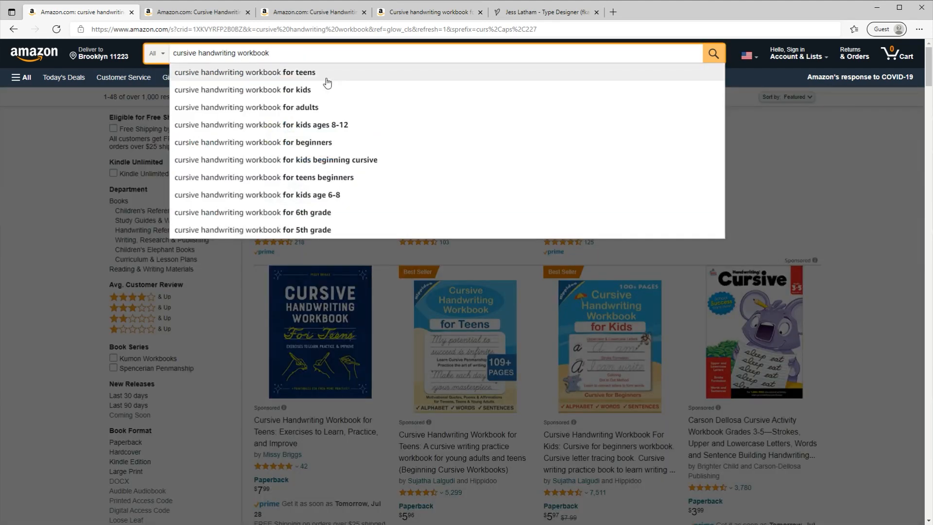
pyautogui.moveTo(60, 188)
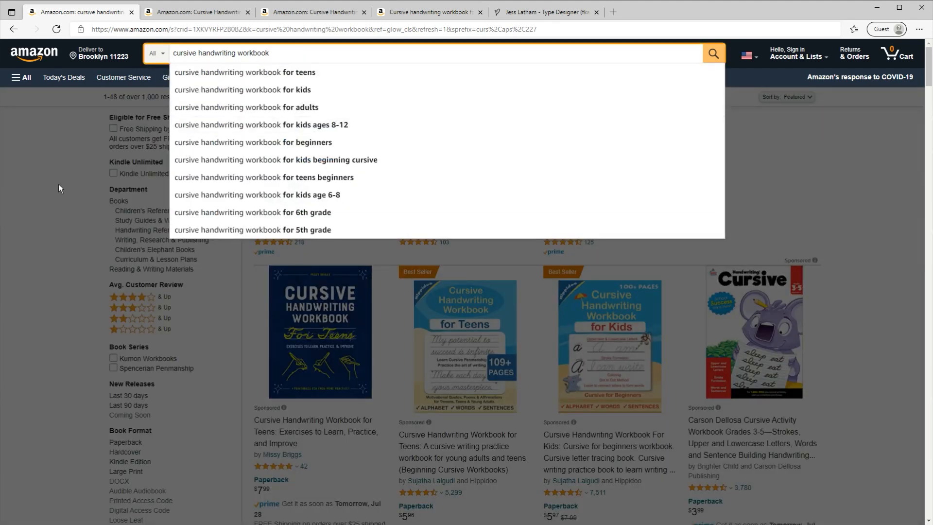
pyautogui.click(621, 385)
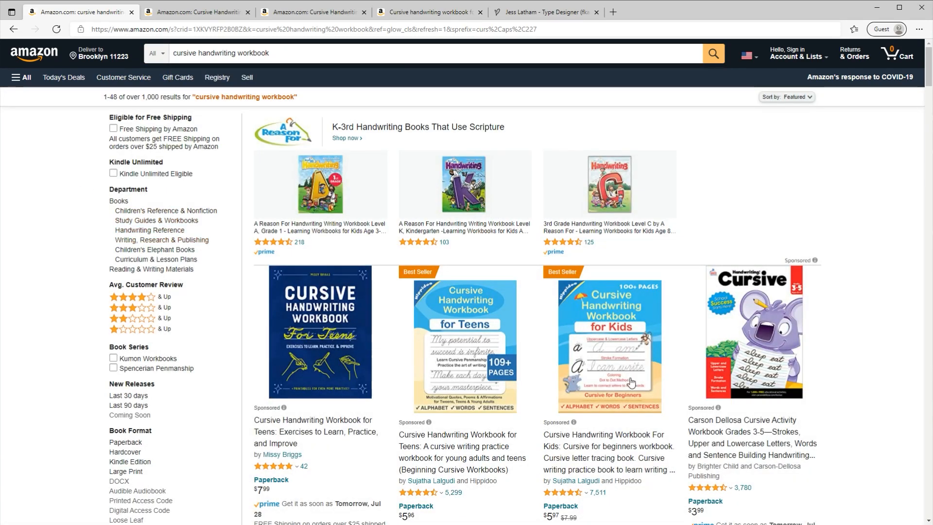
pyautogui.moveTo(416, 323)
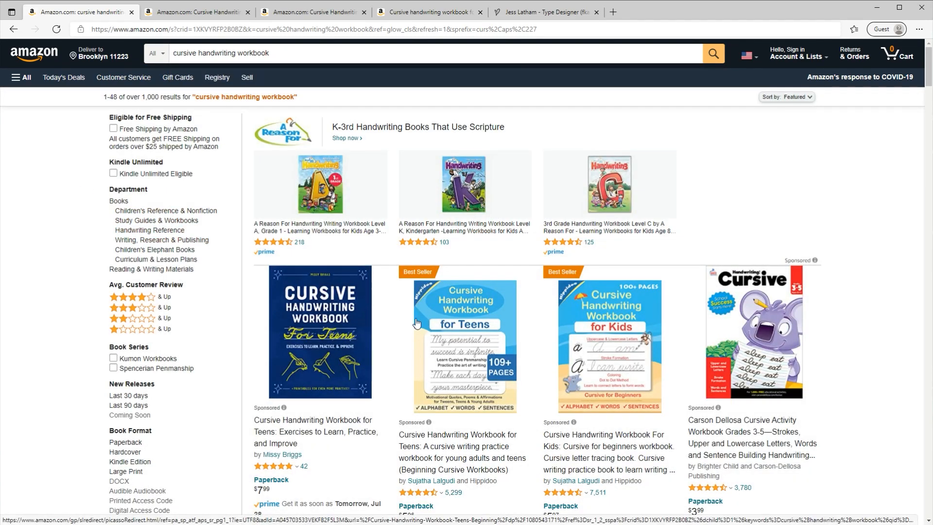
pyautogui.scroll(-3)
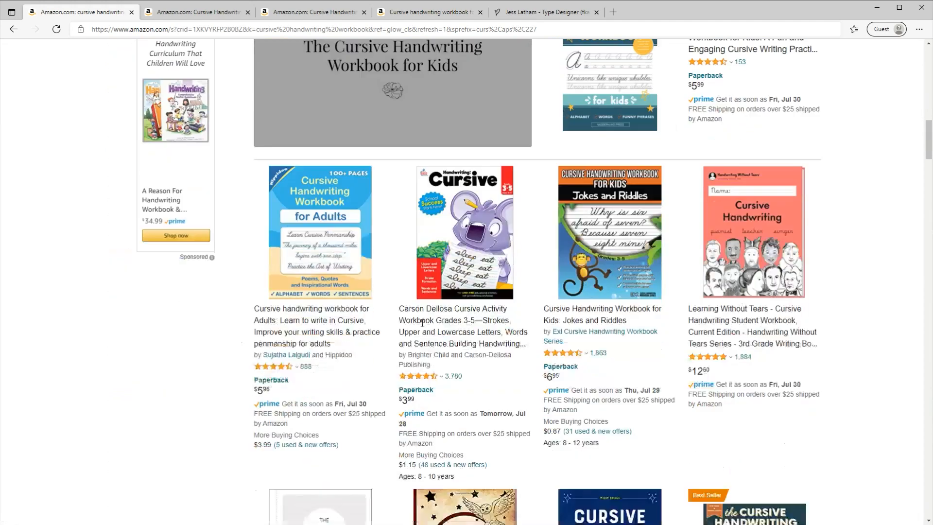
pyautogui.scroll(-3)
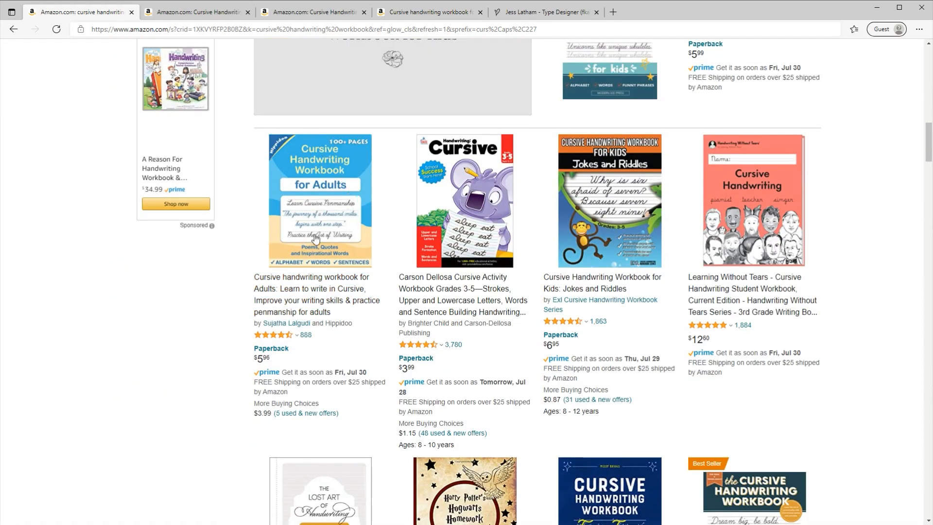
# Preview sample pages of the adults cursive workbook, then the kids workbook
pyautogui.click(320, 201)
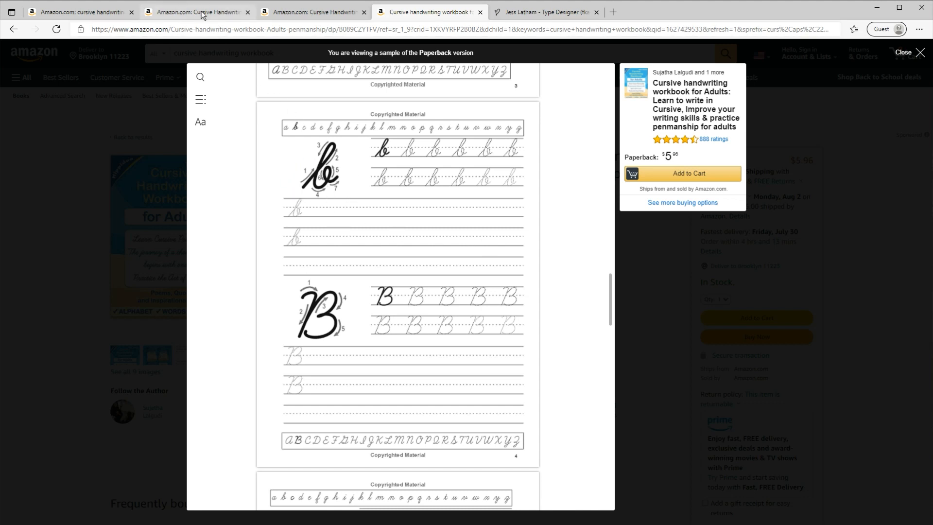
pyautogui.click(201, 12)
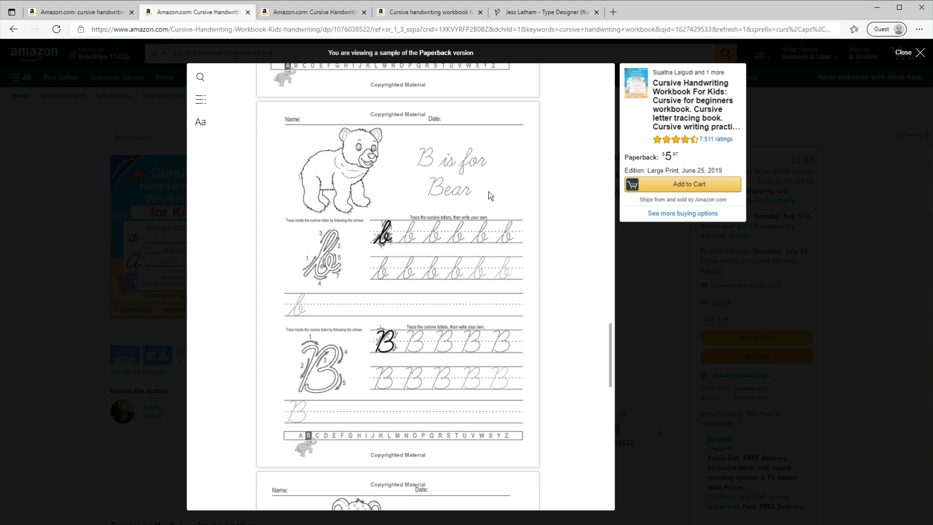
pyautogui.moveTo(459, 244)
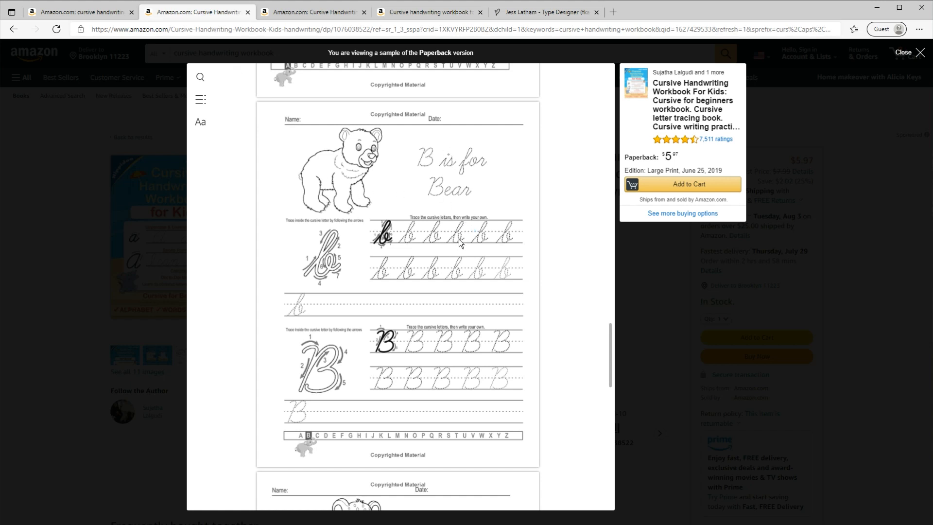
pyautogui.moveTo(476, 251)
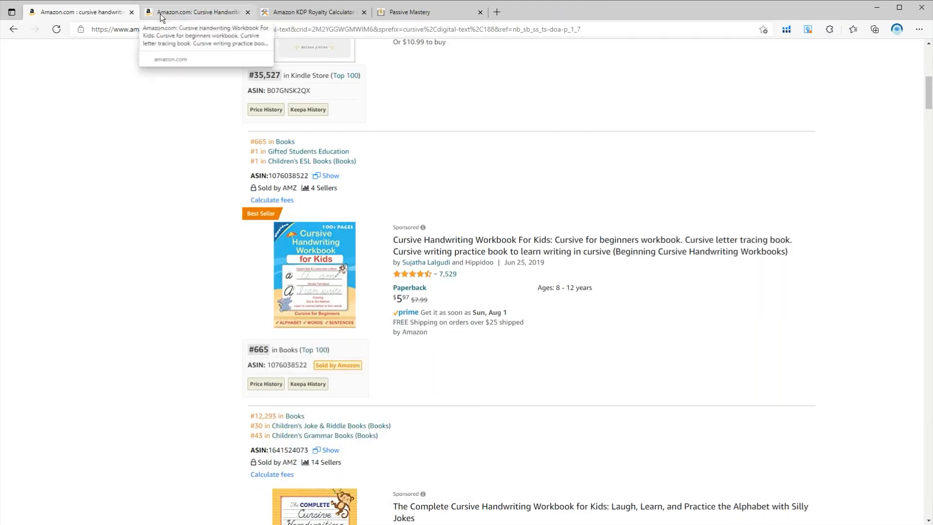
# Calculate the KDP royalty for a 109-page book at $5.97, giving $1.43
pyautogui.click(196, 11)
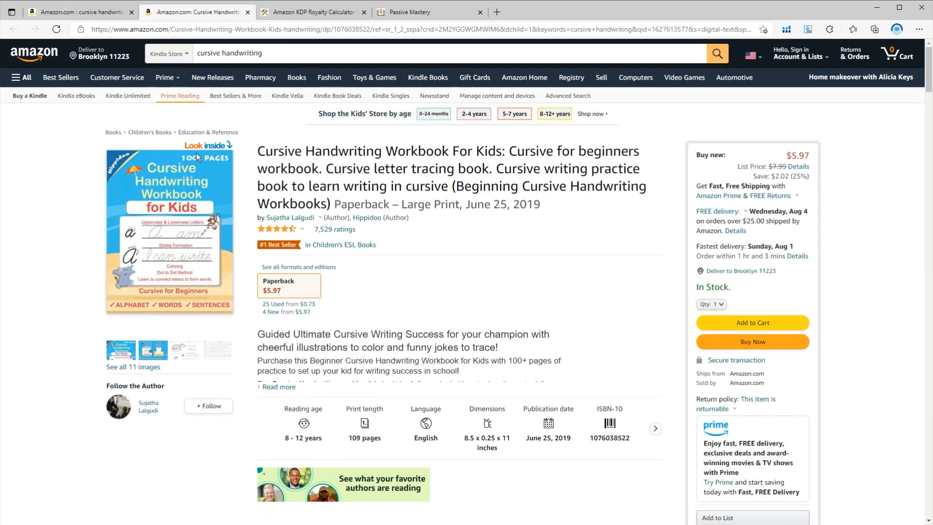
pyautogui.moveTo(257, 297)
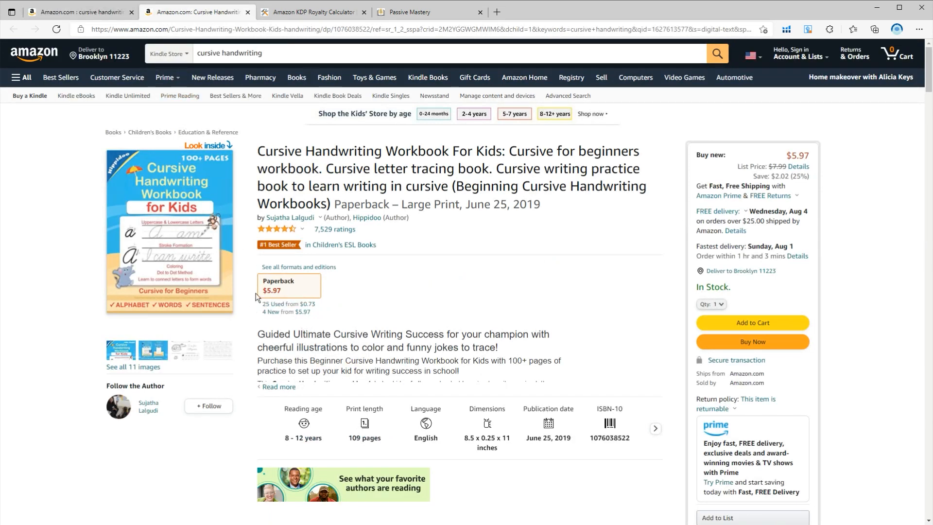
pyautogui.moveTo(356, 419)
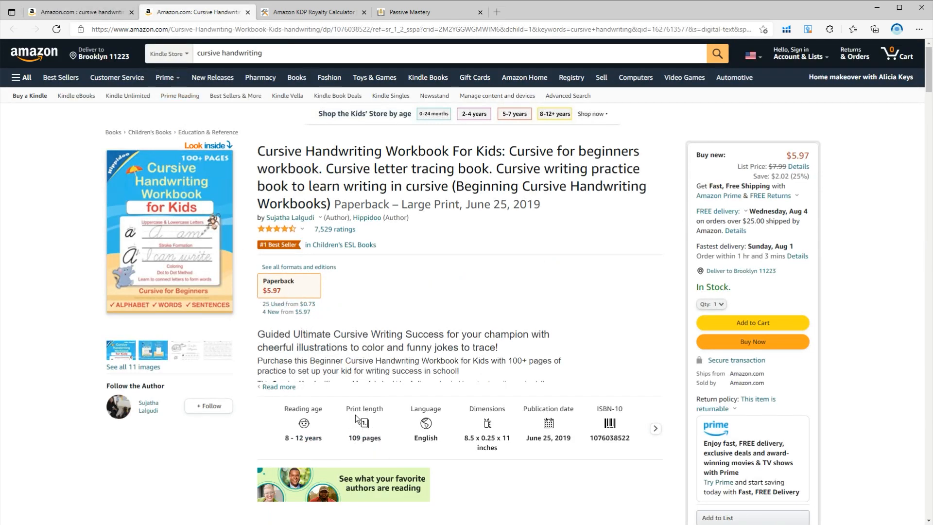
pyautogui.click(318, 12)
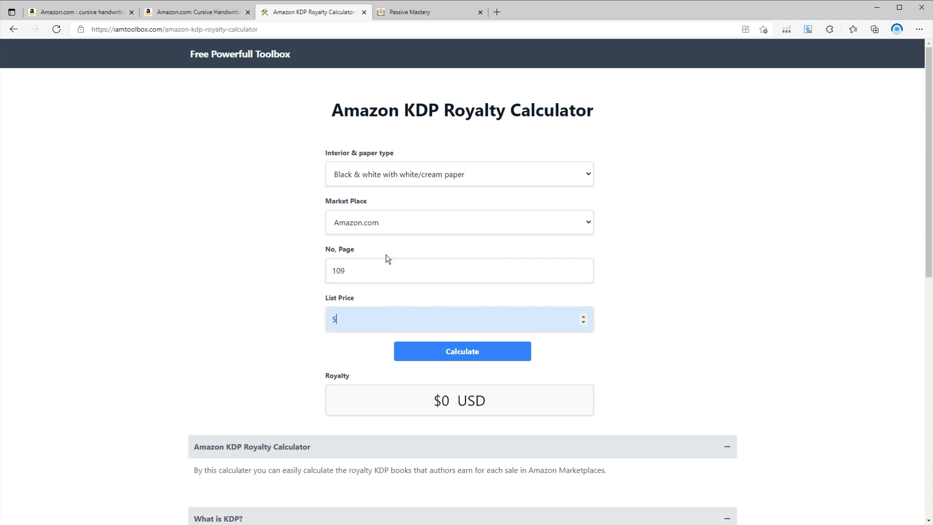
pyautogui.write('.97')
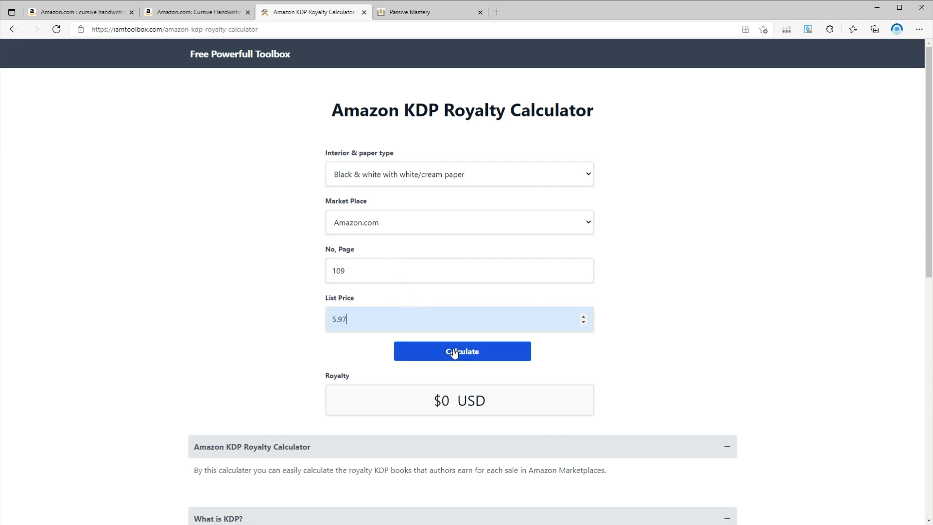
pyautogui.click(462, 351)
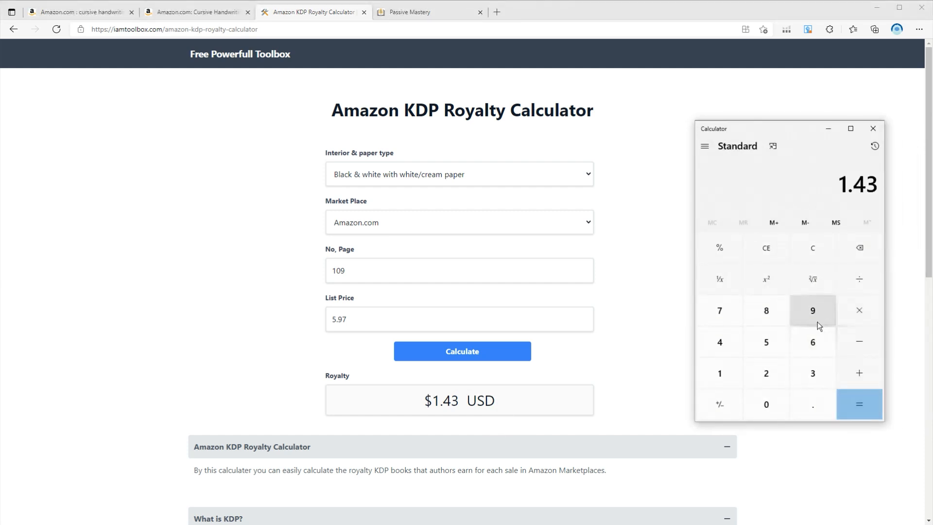
# Close Windows Calculator and return to the kids workbook product page
pyautogui.click(870, 129)
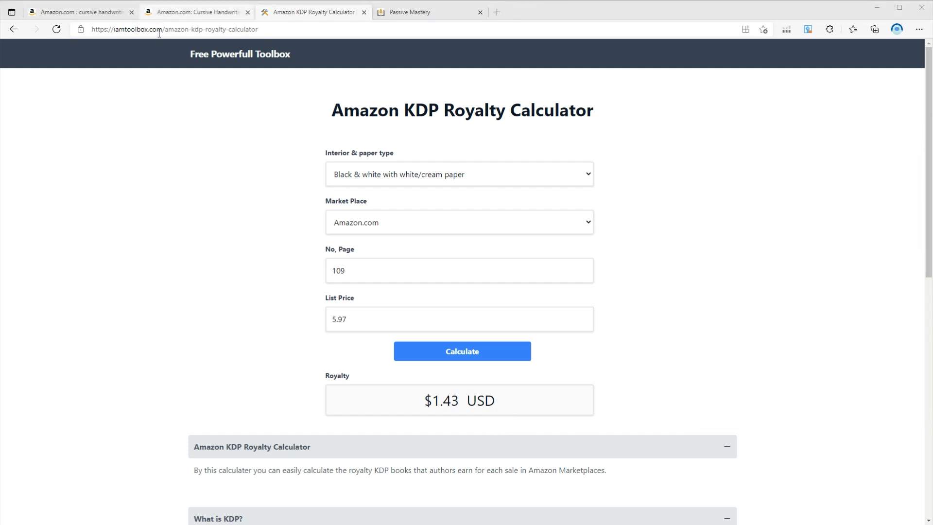
pyautogui.click(196, 11)
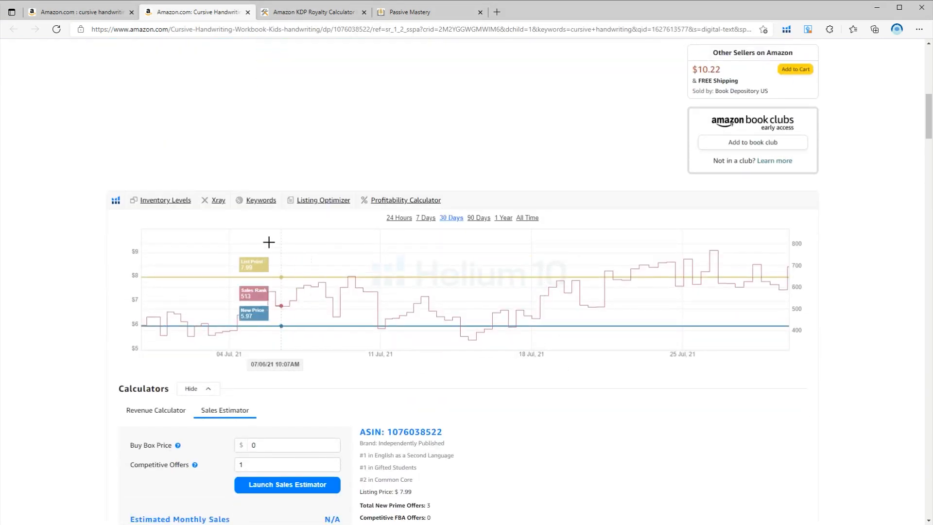
# Check the listing's sales data in Helium 10 Xray and multiply the $1.43 royalty in Calculator
pyautogui.click(217, 199)
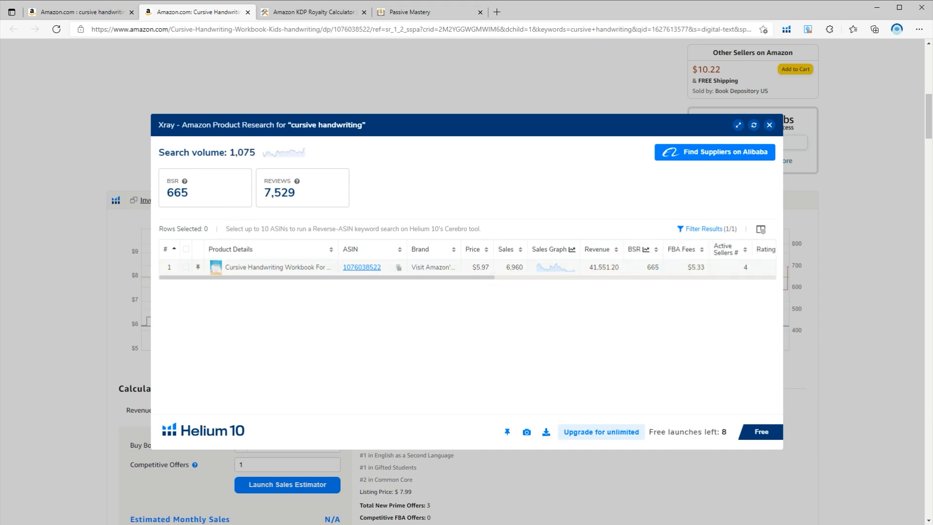
pyautogui.moveTo(523, 316)
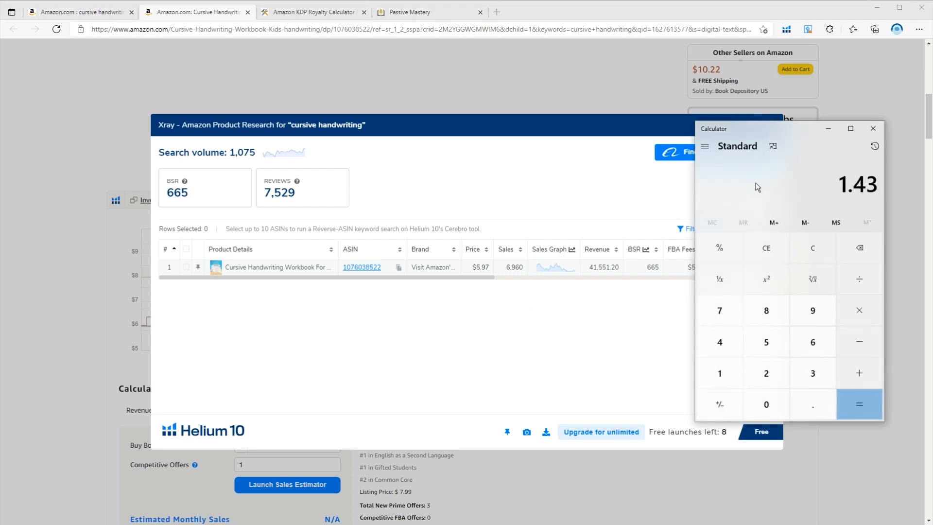
pyautogui.moveTo(765, 182)
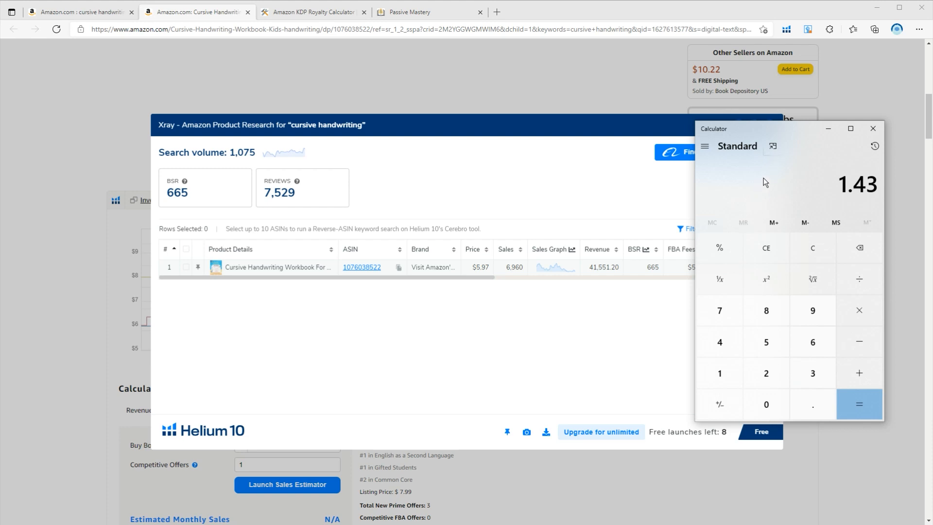
pyautogui.click(859, 311)
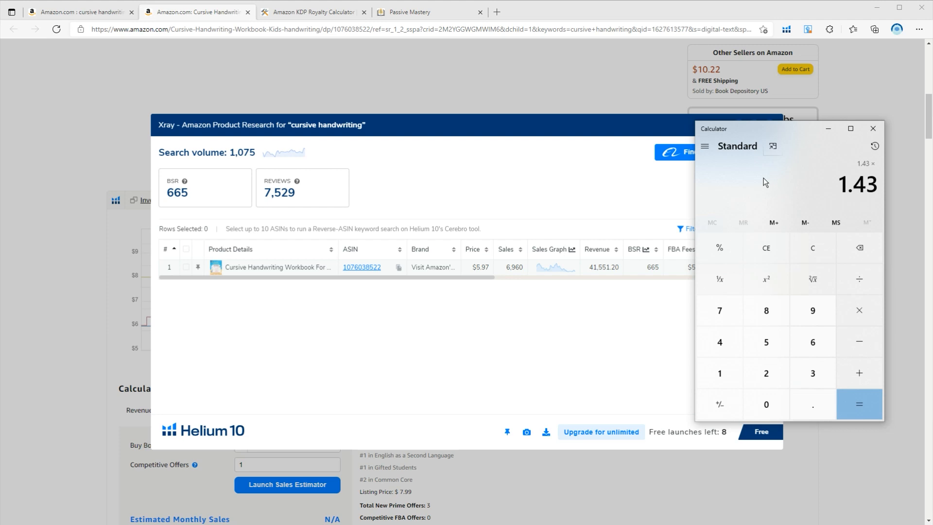
pyautogui.click(861, 404)
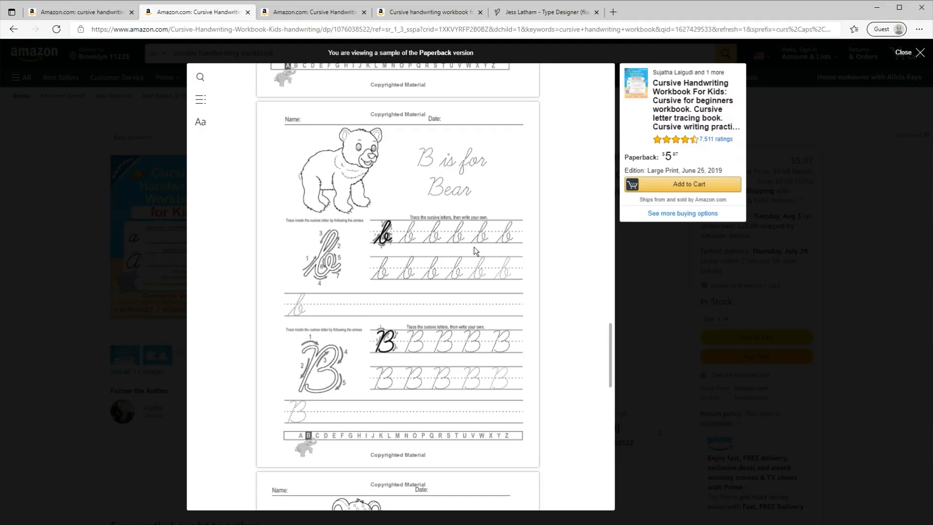
pyautogui.moveTo(478, 253)
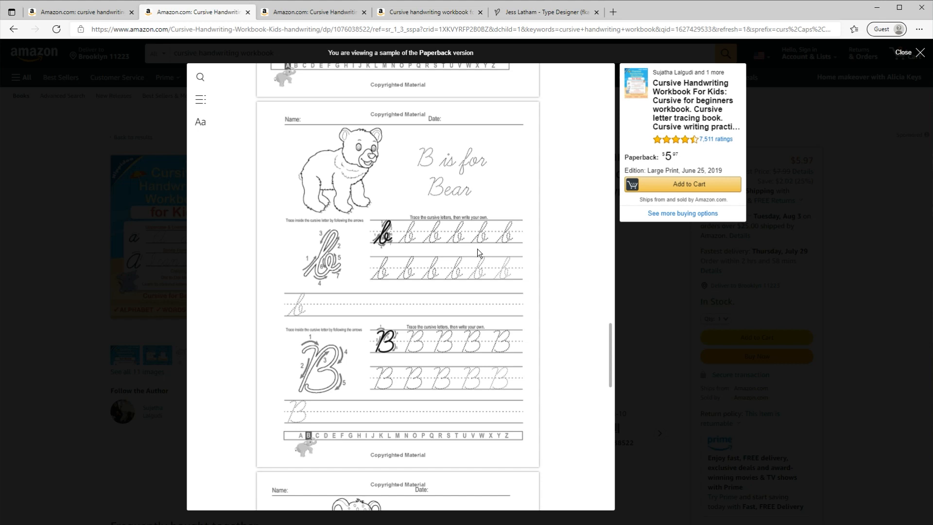
pyautogui.moveTo(369, 294)
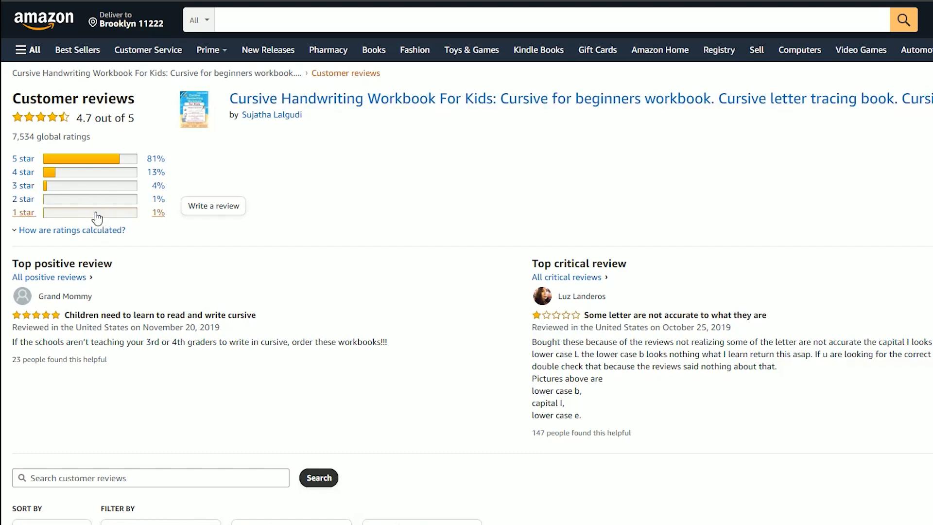
# Filter to 1-star reviews and highlight the misprint complaint about inaccurate cursive letters
pyautogui.click(24, 212)
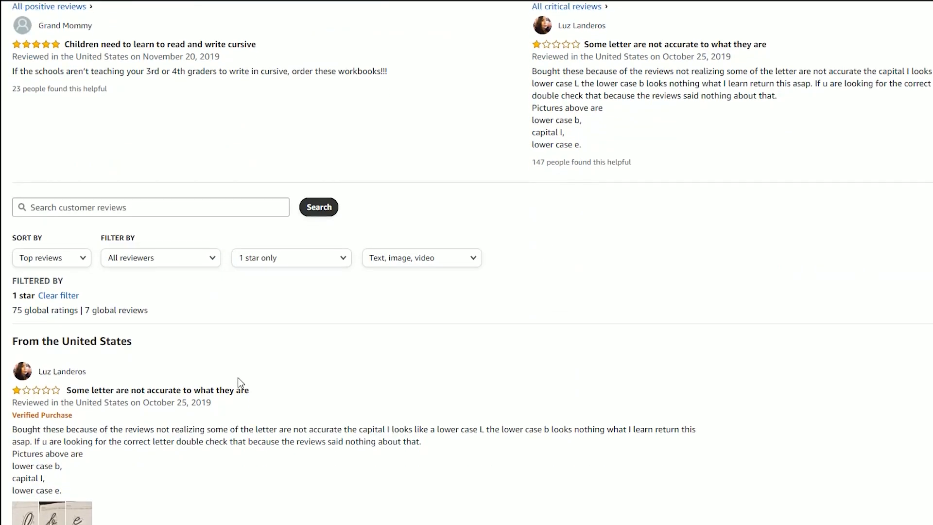
pyautogui.scroll(-3)
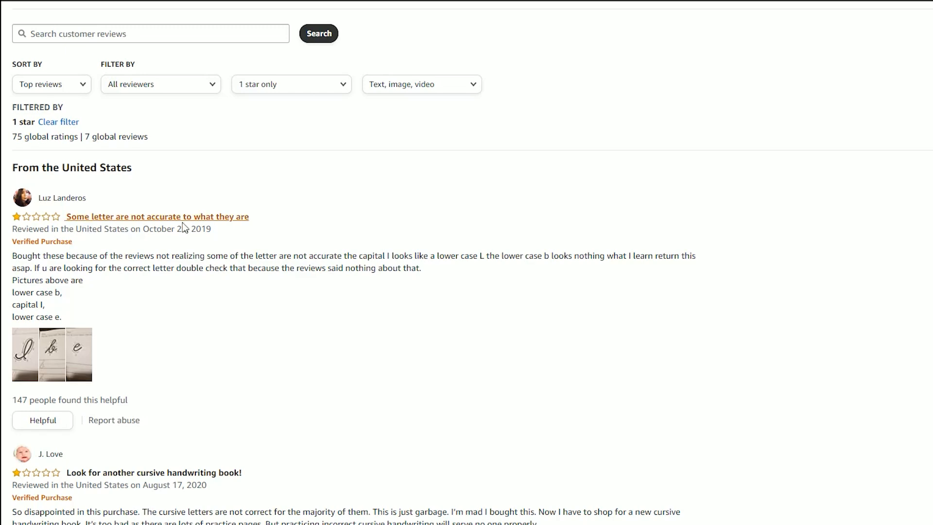
pyautogui.scroll(-3)
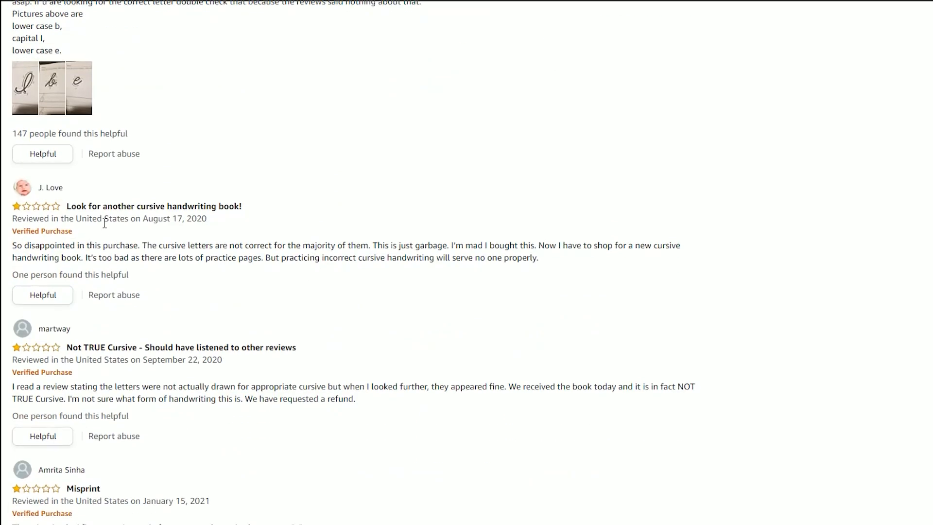
pyautogui.scroll(-3)
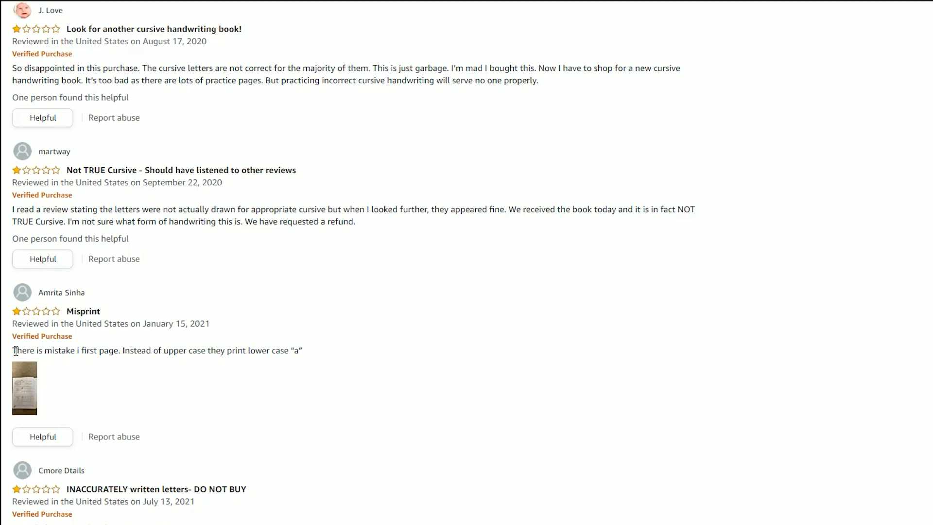
pyautogui.moveTo(13, 350); pyautogui.dragTo(302, 350)
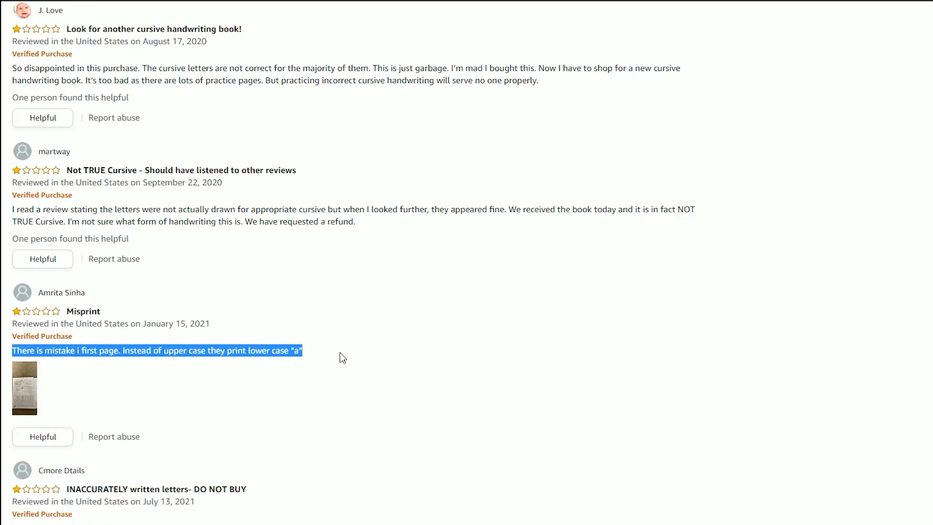
pyautogui.scroll(-3)
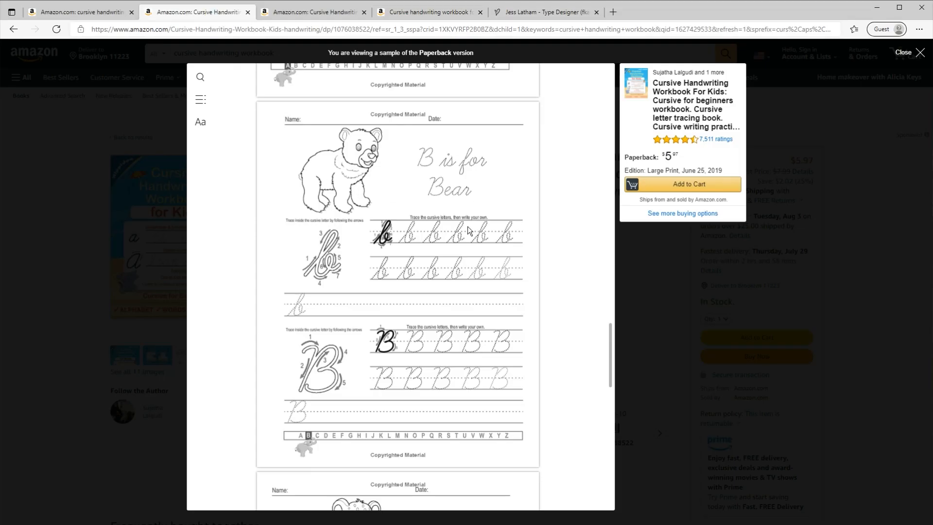
pyautogui.moveTo(475, 251)
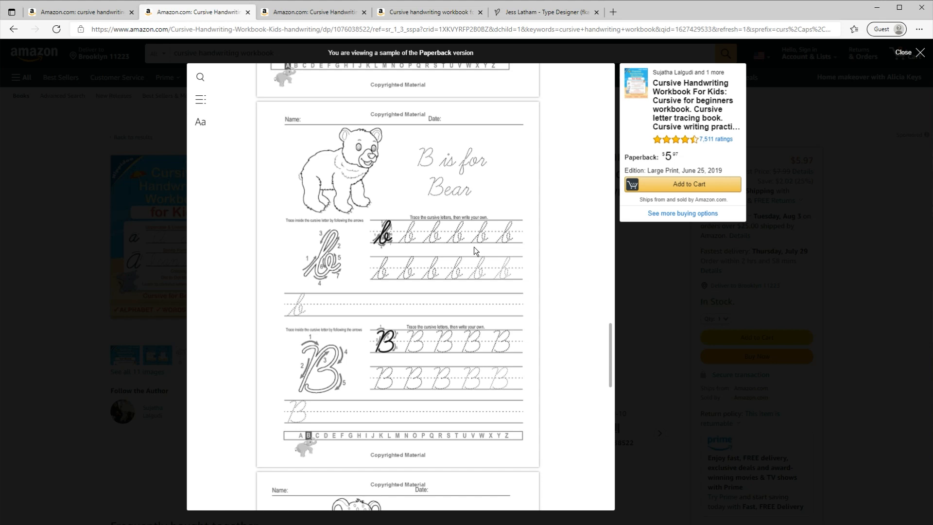
pyautogui.moveTo(479, 254)
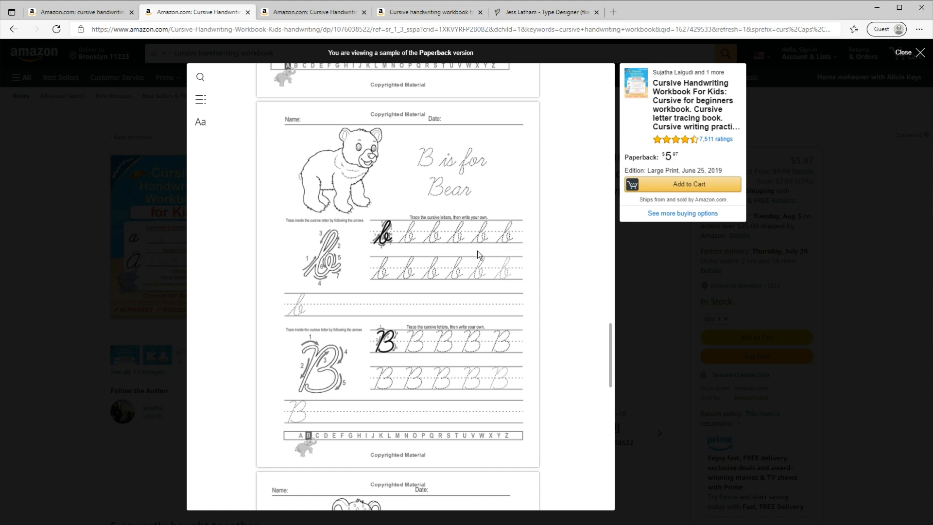
pyautogui.moveTo(369, 293)
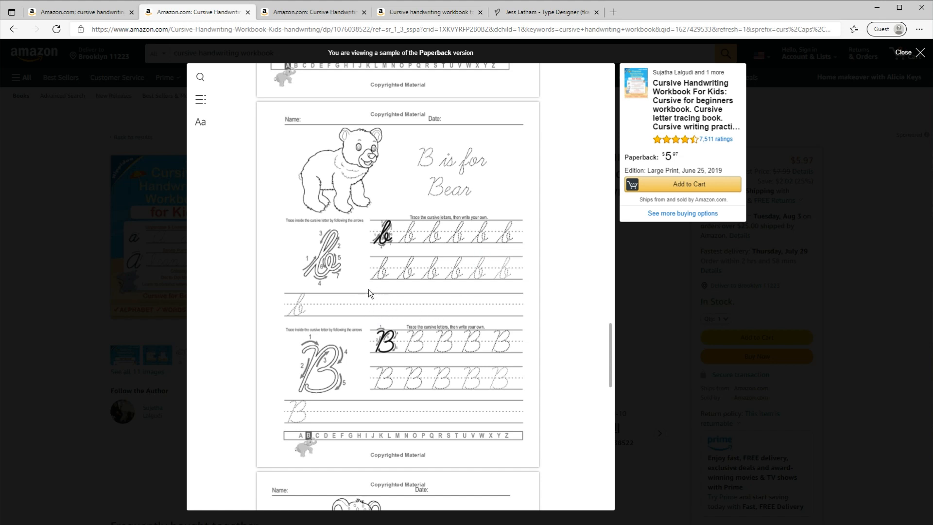
pyautogui.moveTo(385, 280)
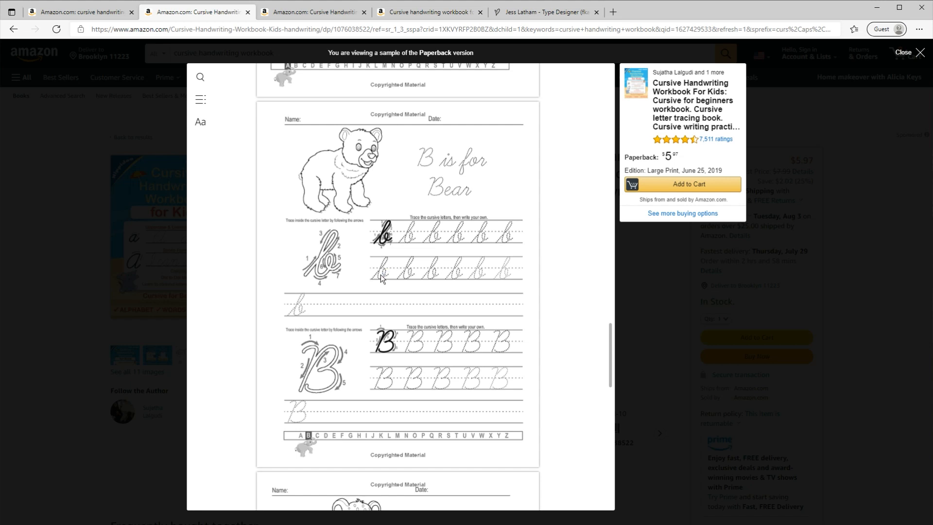
pyautogui.moveTo(406, 149)
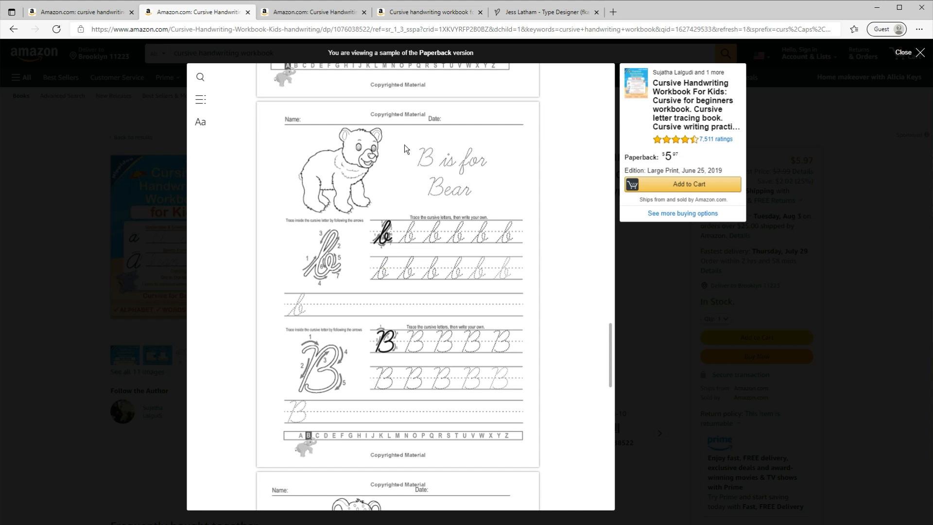
# On bvfonts.com, find Learning Curve Ruled among the free fonts and read its Terms of Use
pyautogui.click(542, 13)
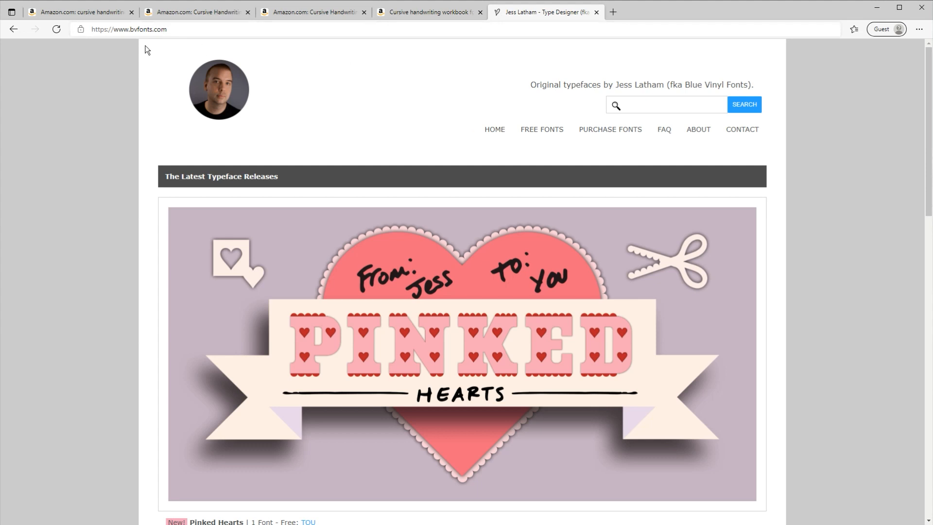
pyautogui.moveTo(191, 89)
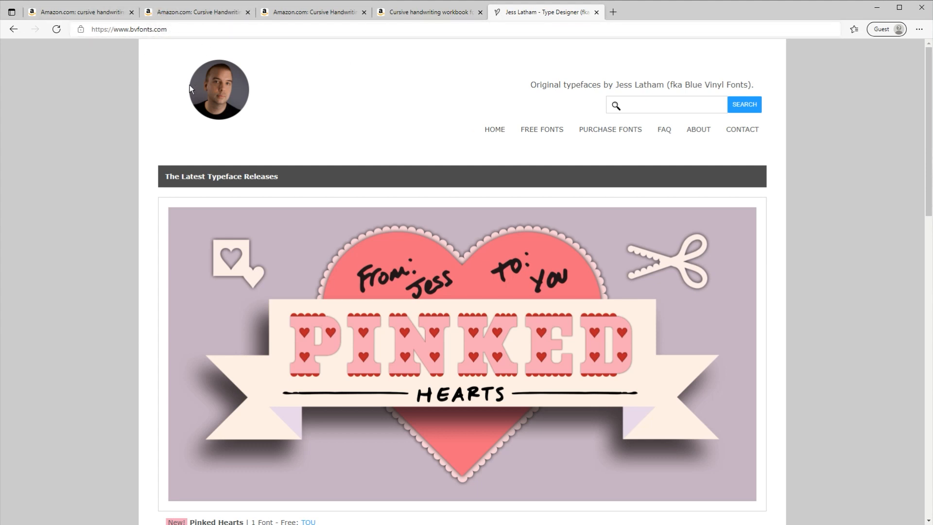
pyautogui.click(542, 129)
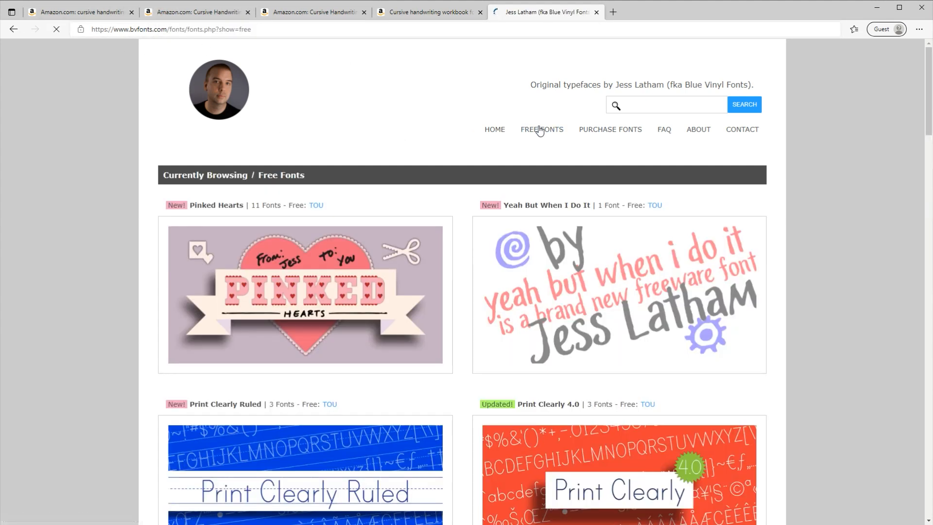
pyautogui.scroll(-3)
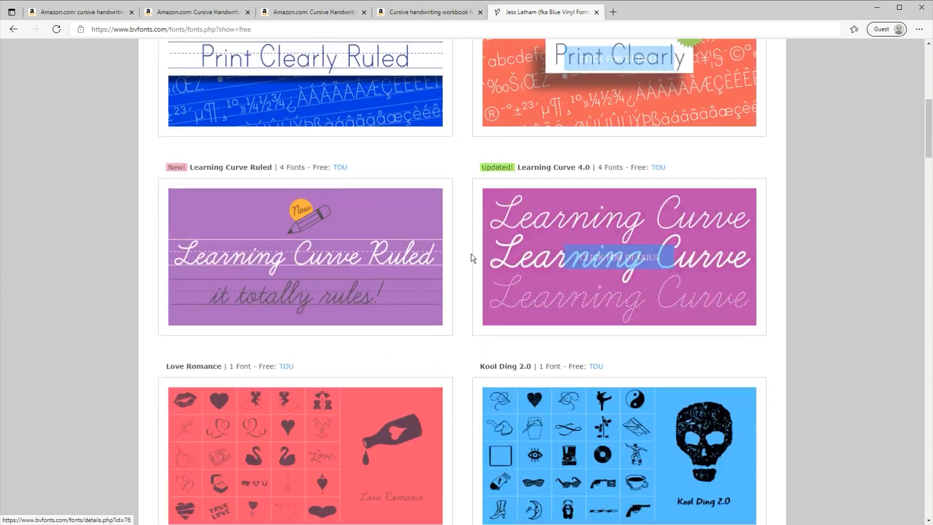
pyautogui.moveTo(307, 261)
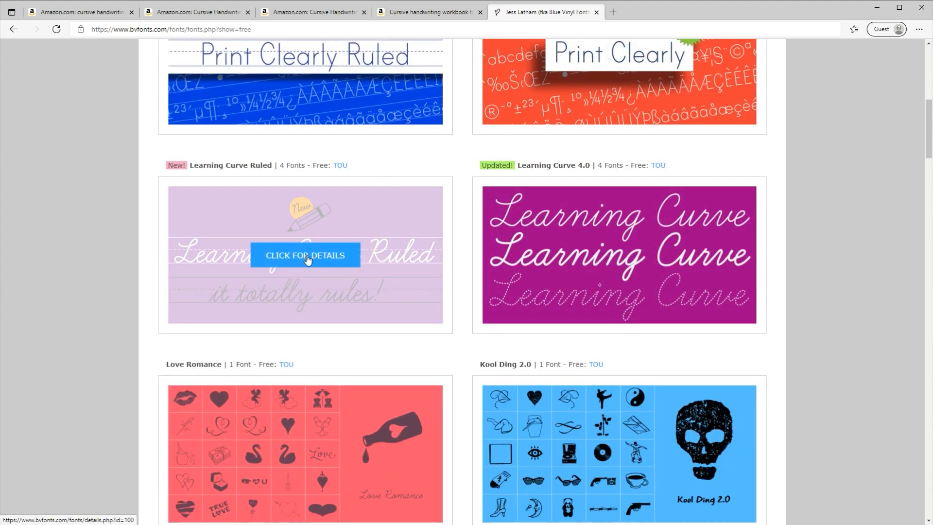
pyautogui.click(304, 255)
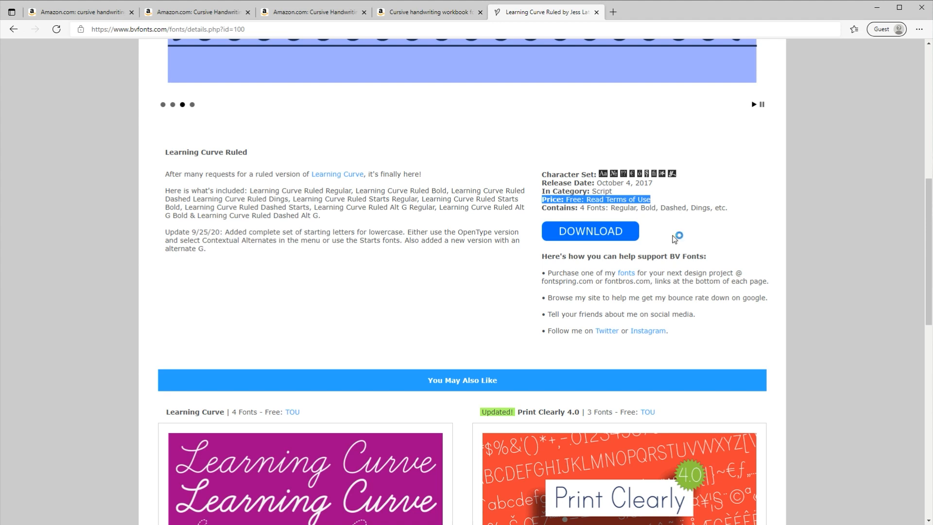
pyautogui.click(616, 199)
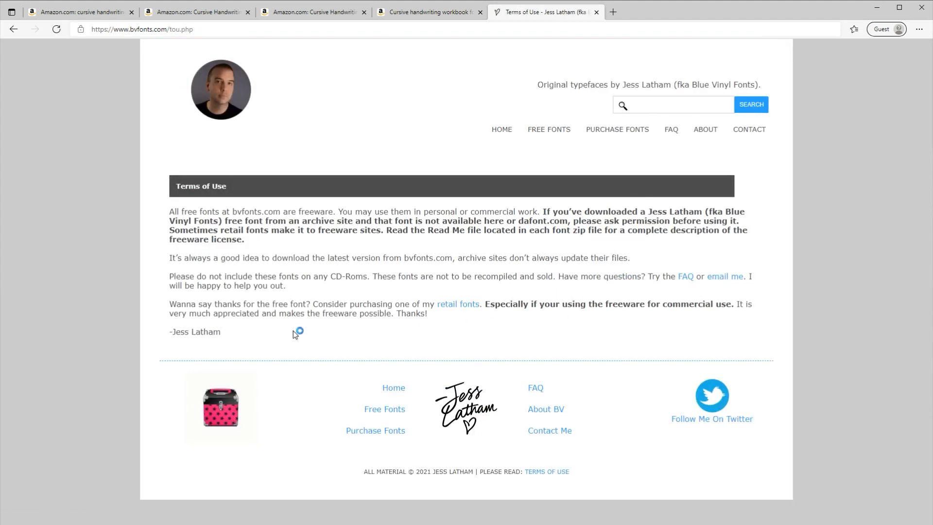
pyautogui.moveTo(486, 297)
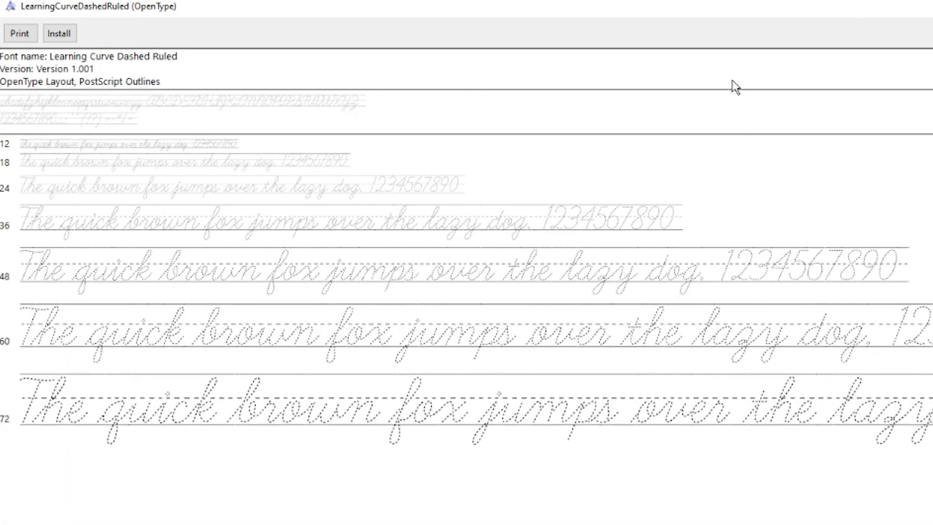
pyautogui.moveTo(116, 40)
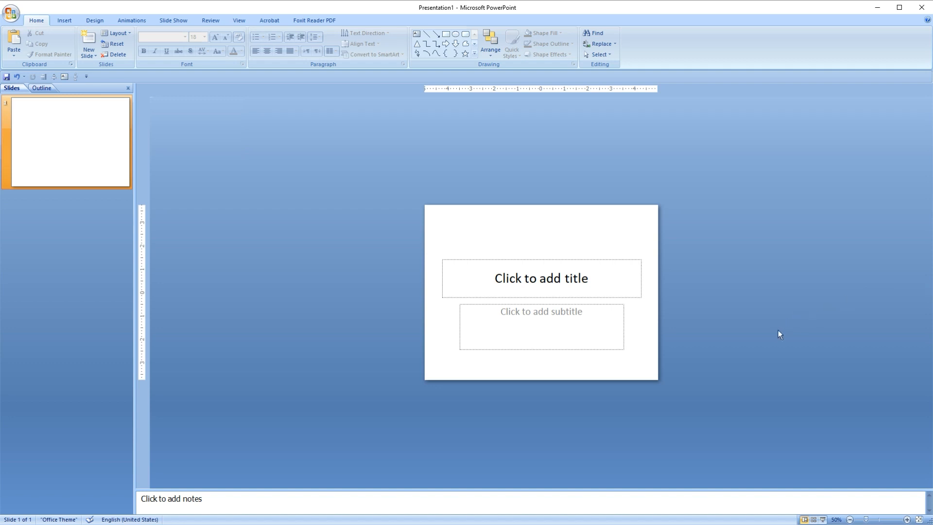
# Set the slide to a portrait page 8.5 inches wide by 11 inches tall via Page Setup
pyautogui.click(905, 519)
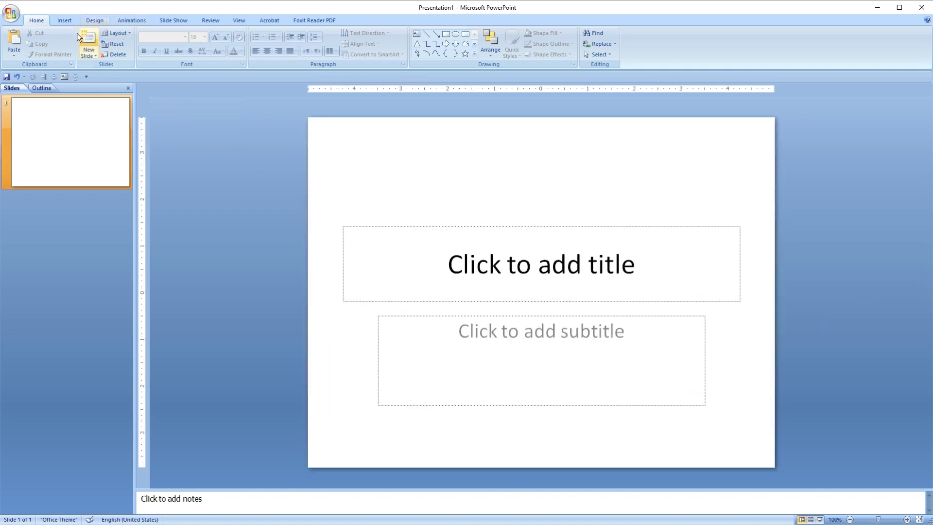
pyautogui.click(94, 20)
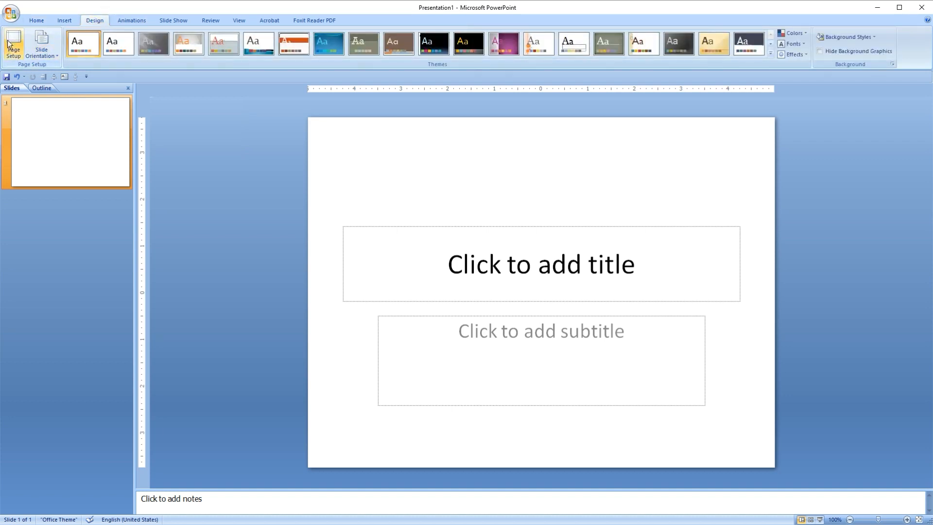
pyautogui.click(13, 38)
pyautogui.write('8.5')
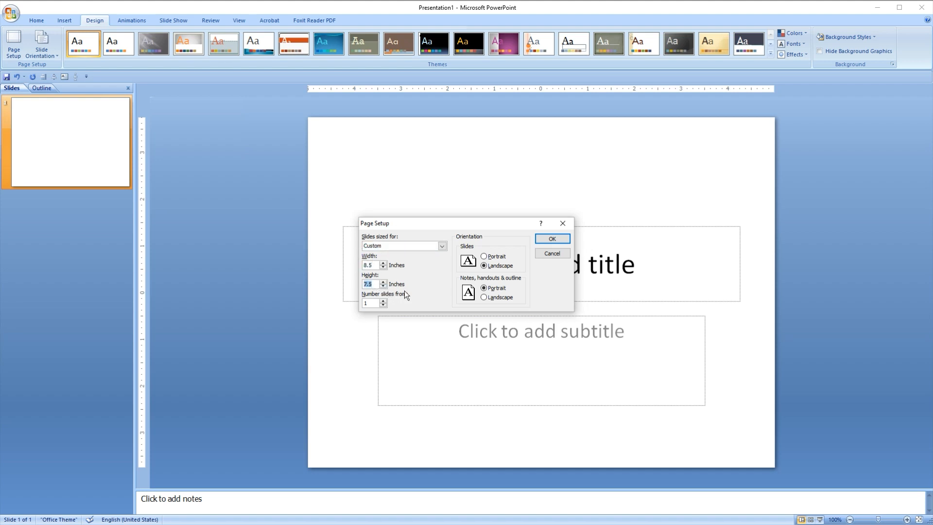
pyautogui.click(483, 256)
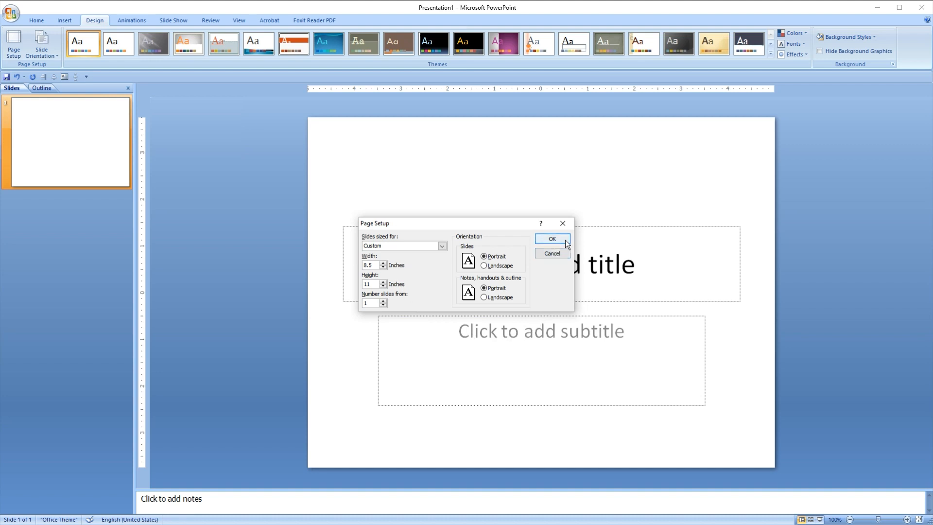
pyautogui.click(552, 239)
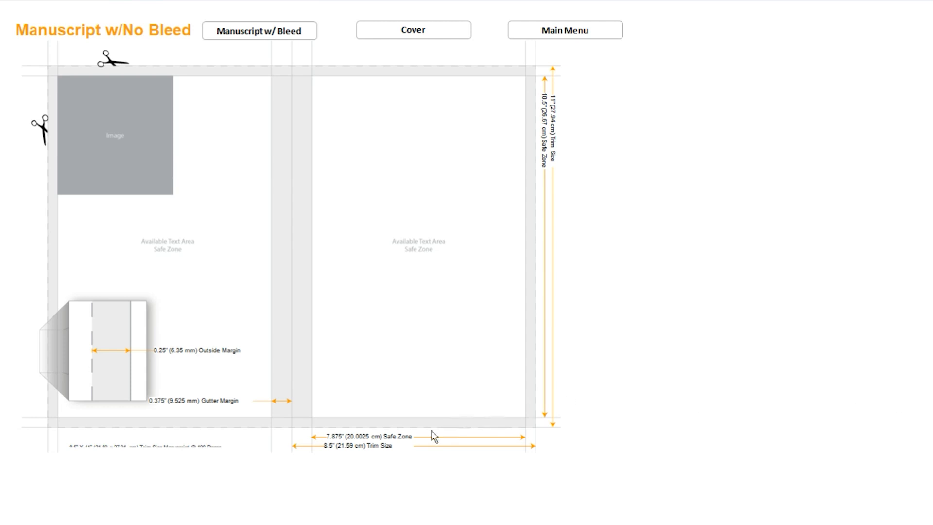
pyautogui.moveTo(106, 361)
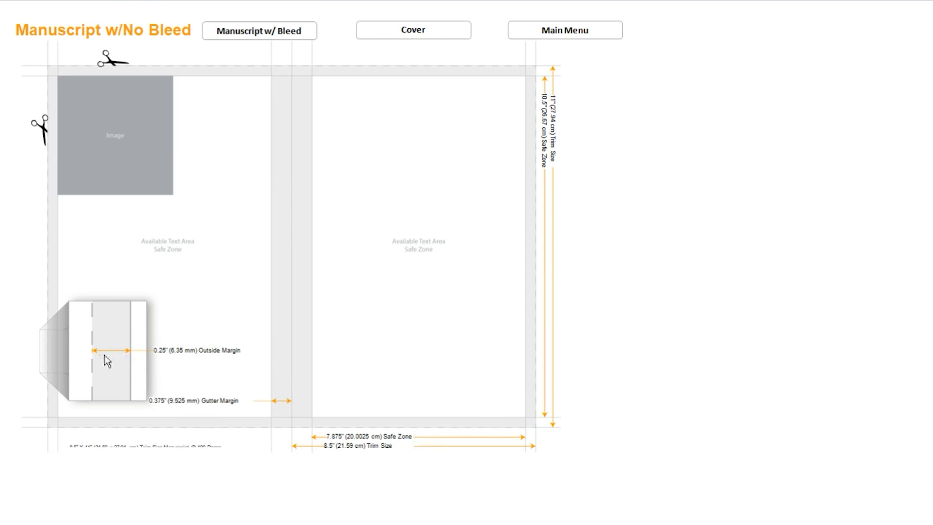
pyautogui.moveTo(159, 362)
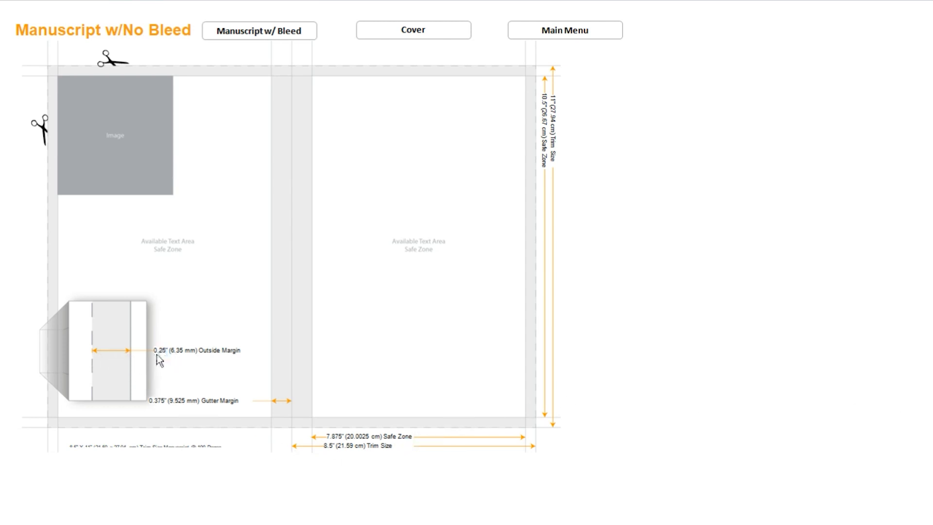
pyautogui.moveTo(282, 410)
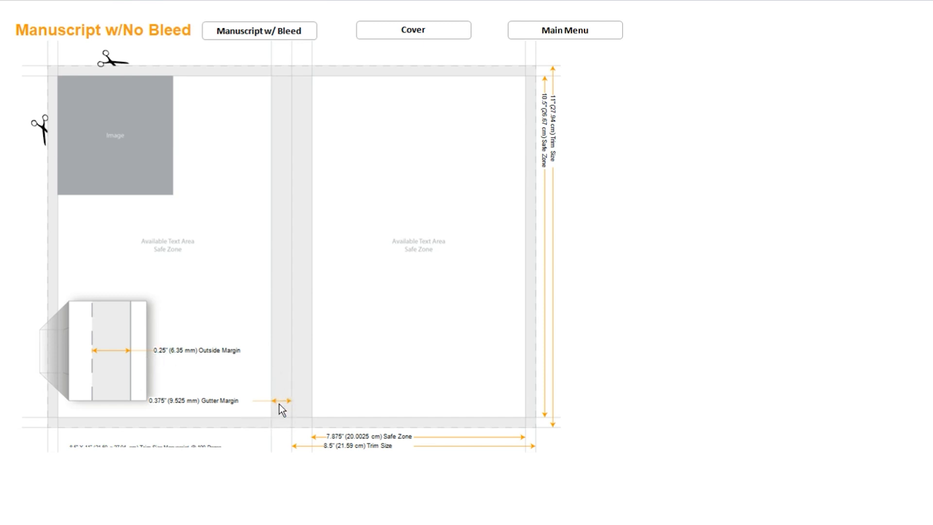
pyautogui.moveTo(161, 420)
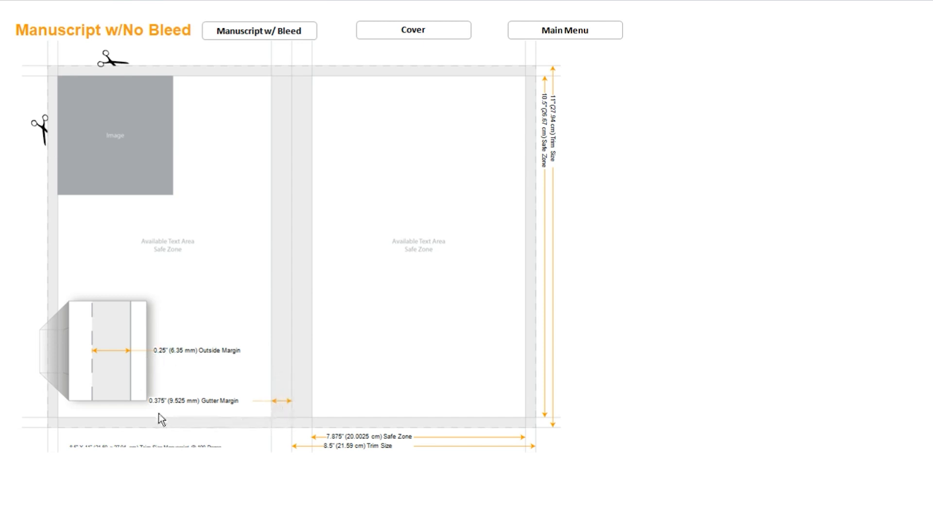
pyautogui.moveTo(167, 428)
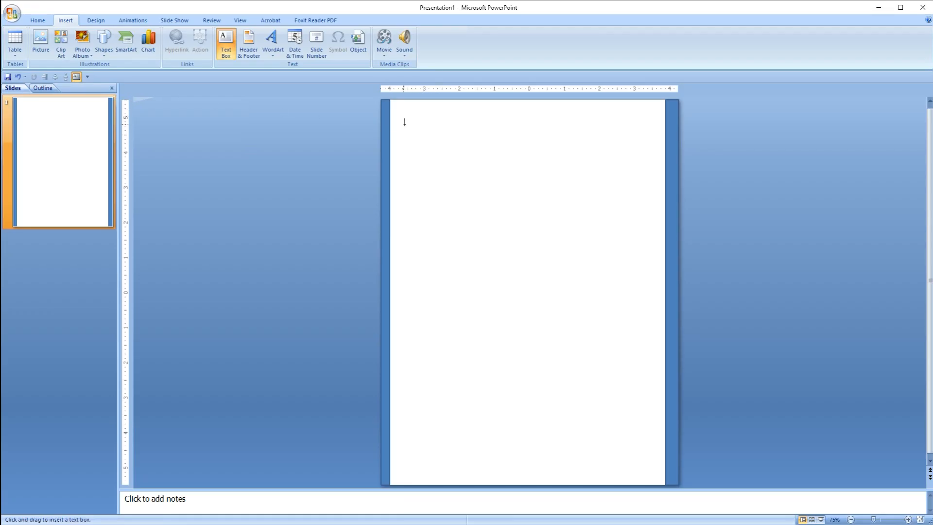
# Add a text box at the page's top-left and set it to the Learning Curve Ruled font
pyautogui.moveTo(405, 122); pyautogui.dragTo(411, 140)
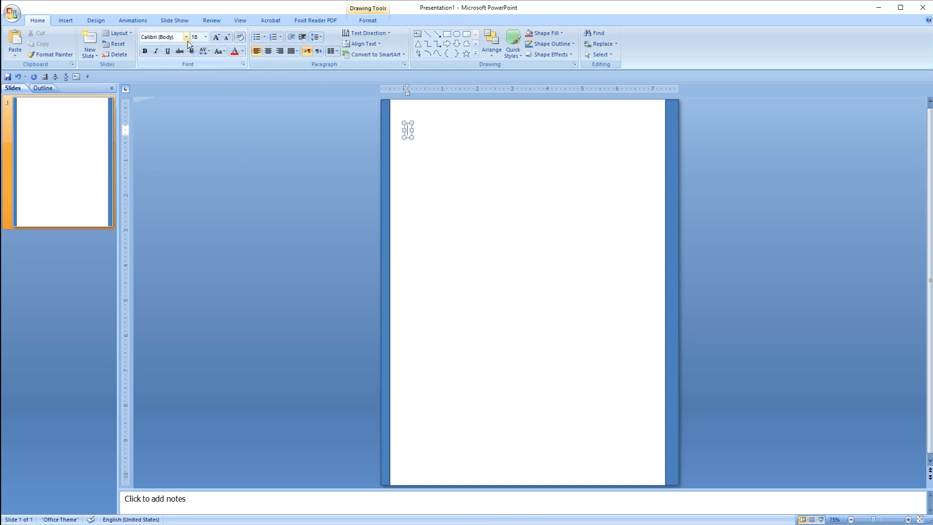
pyautogui.click(184, 37)
pyautogui.write('Learning Curve')
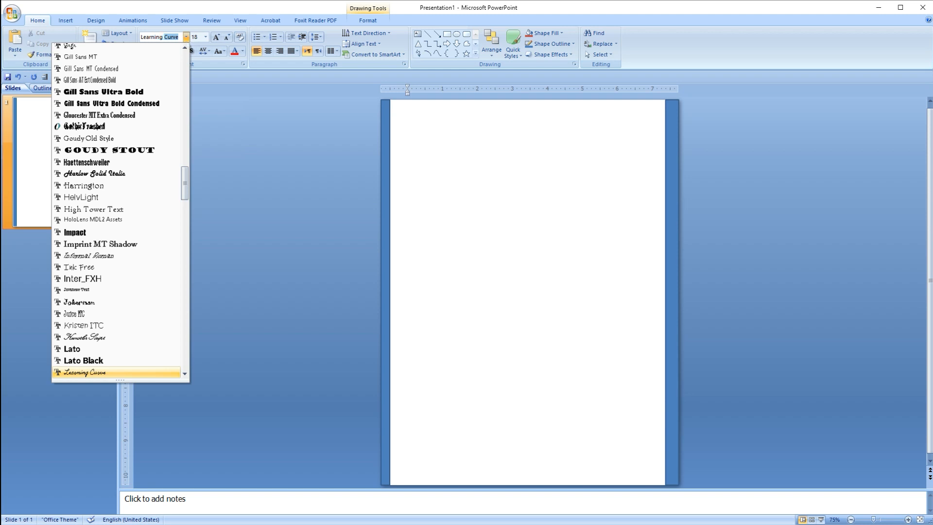
pyautogui.scroll(-3)
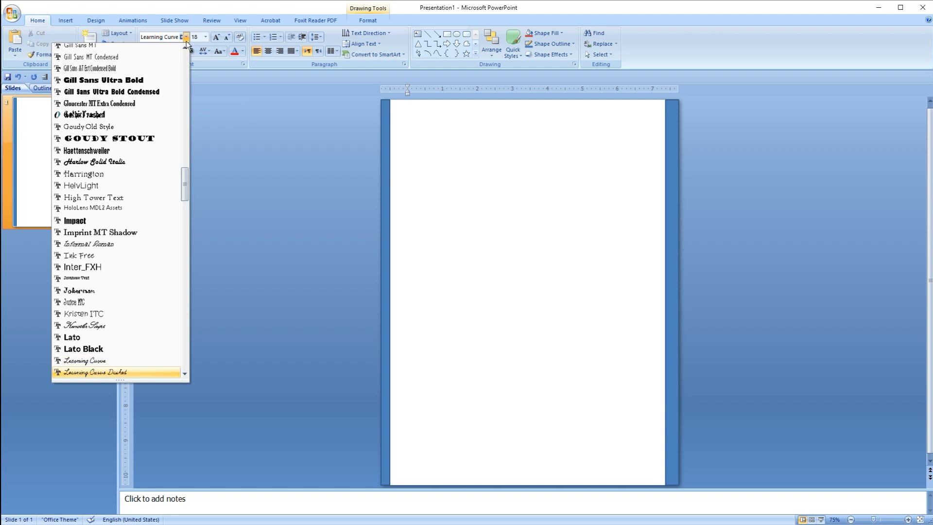
pyautogui.scroll(-3)
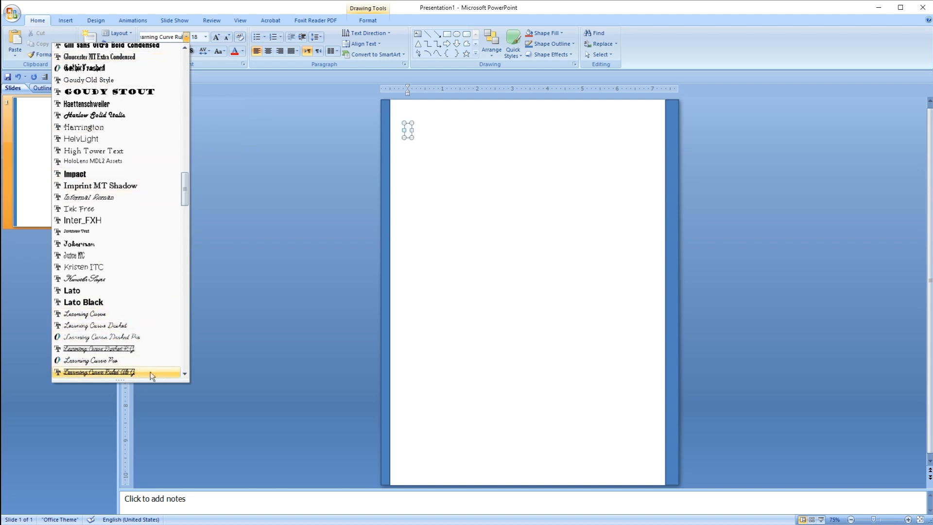
pyautogui.click(97, 372)
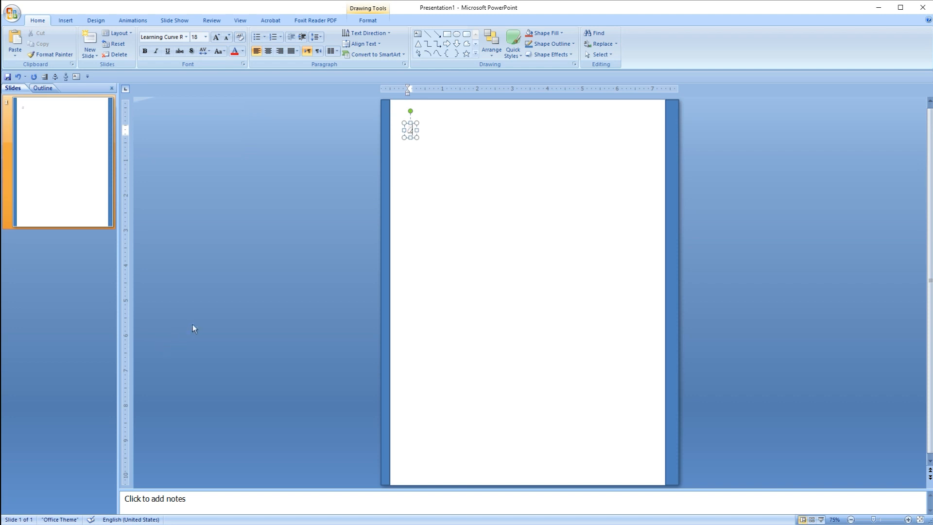
pyautogui.moveTo(212, 309)
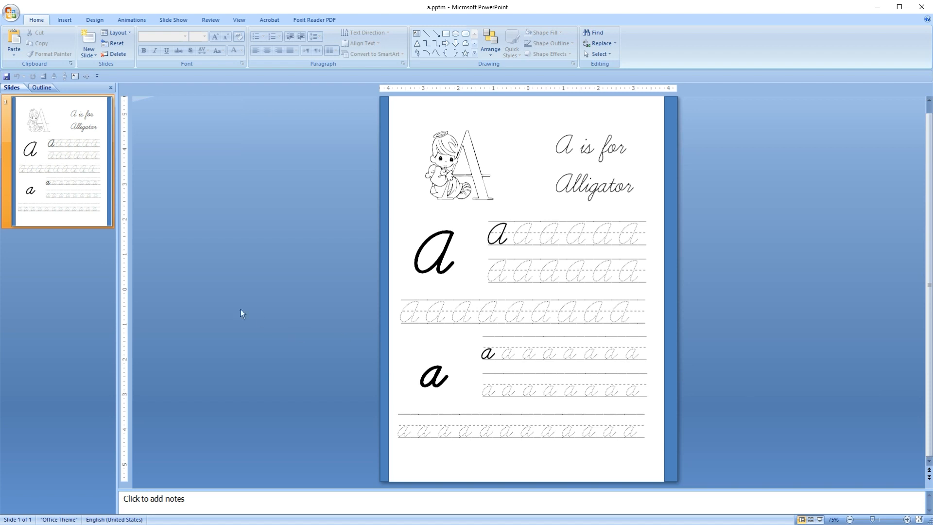
# Duplicate the A is for Alligator slide from the Slides pane
pyautogui.rightClick(67, 178)
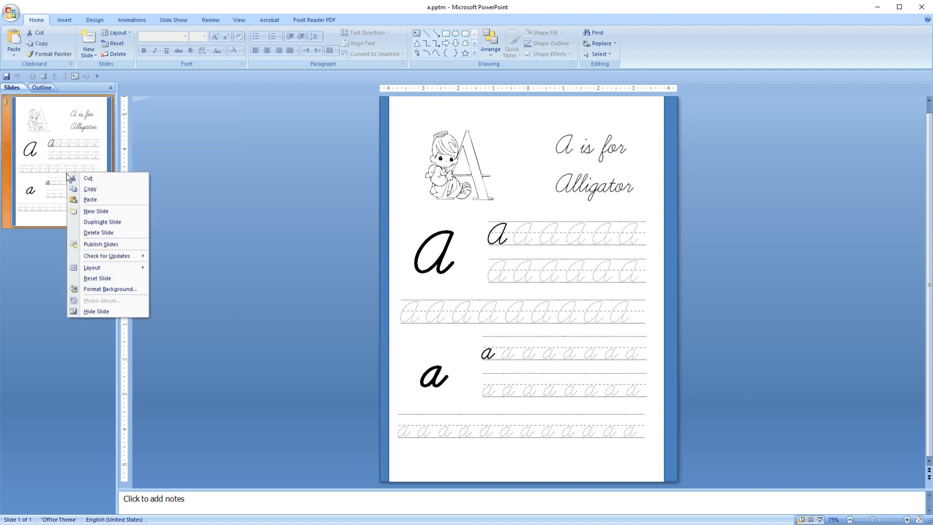
pyautogui.click(96, 211)
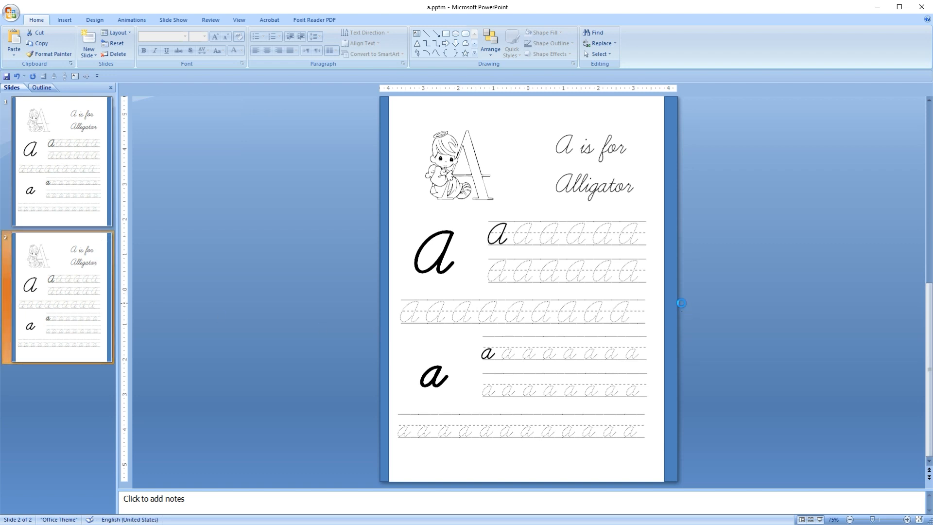
# Start replacing letter a with b on slide 2, one tracing letter at a time
pyautogui.click(598, 44)
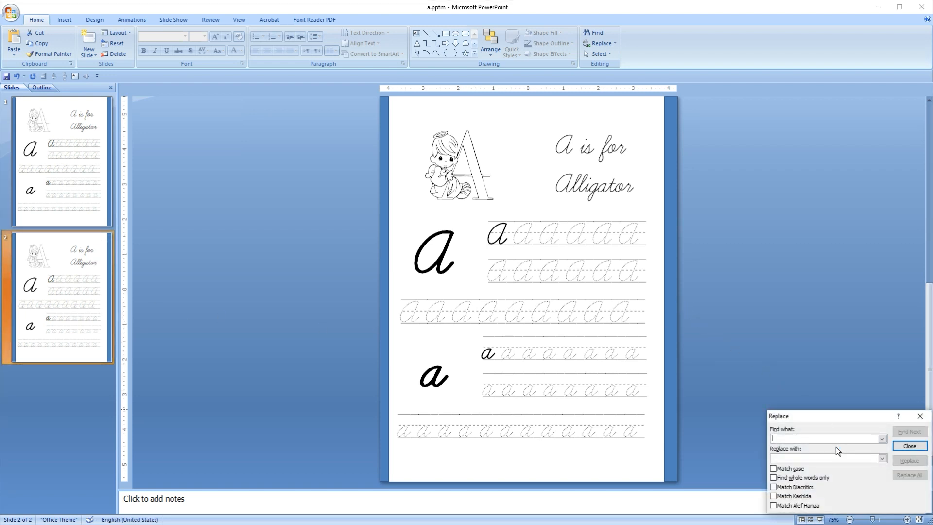
pyautogui.write('a')
pyautogui.click(827, 458)
pyautogui.write('b')
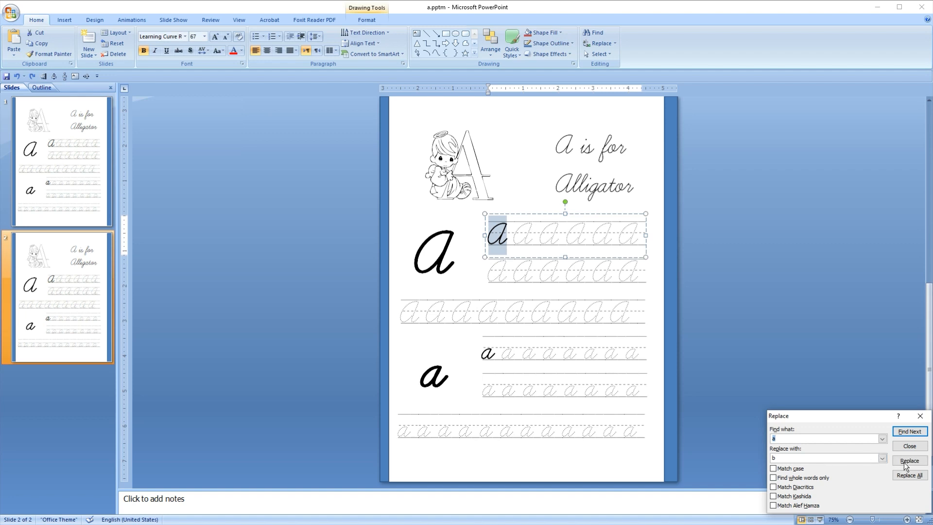
pyautogui.click(910, 460)
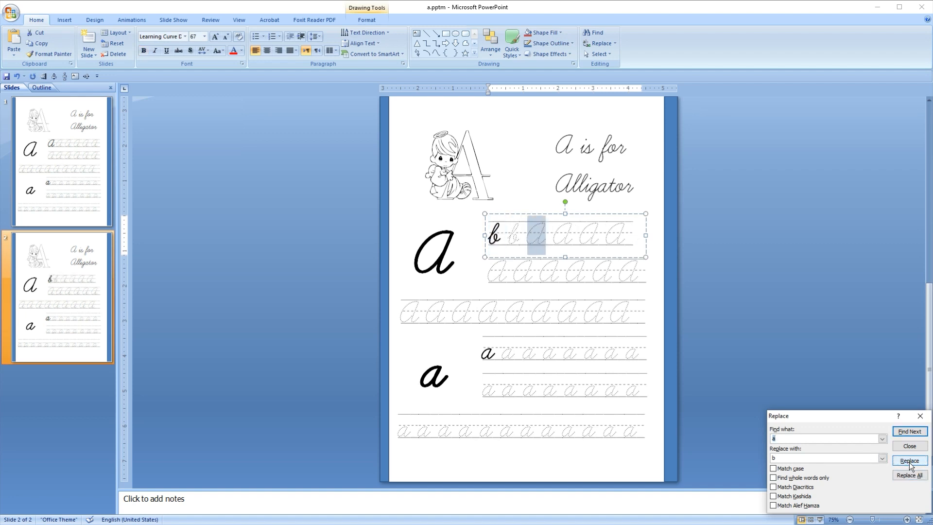
pyautogui.click(910, 460)
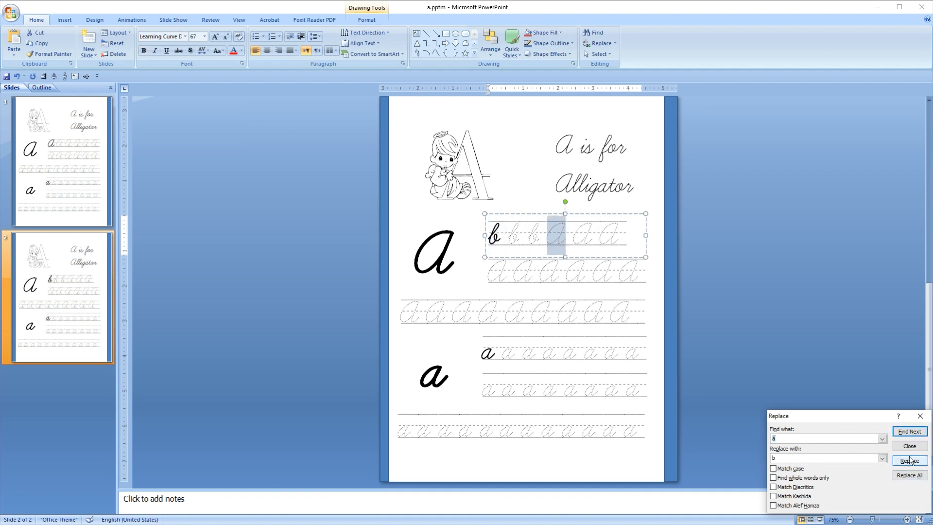
pyautogui.click(909, 446)
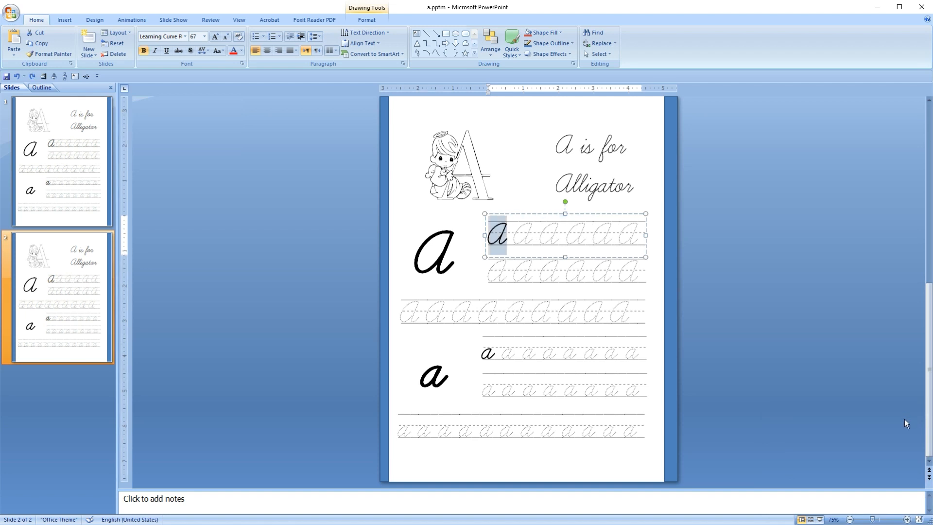
# With Match case on, replace lowercase a with b across the rows, then Replace All remaining letters
pyautogui.click(599, 31)
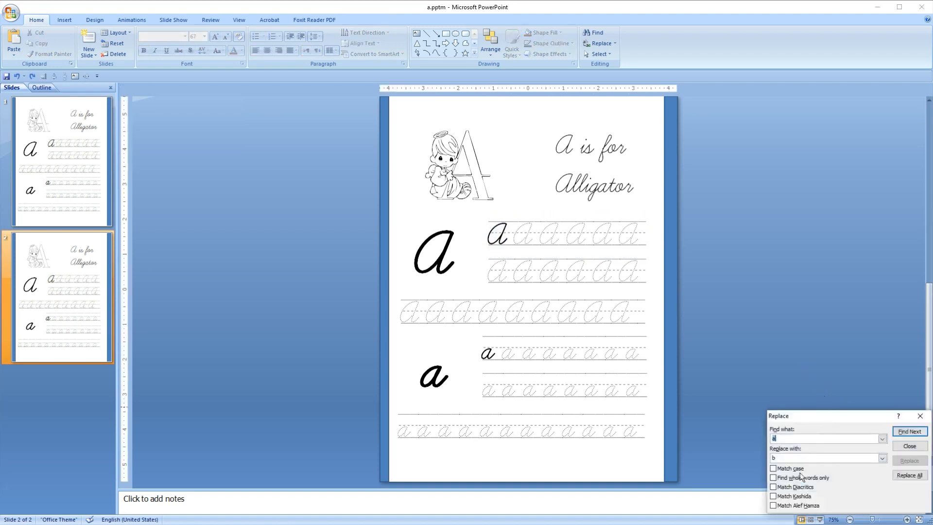
pyautogui.click(772, 468)
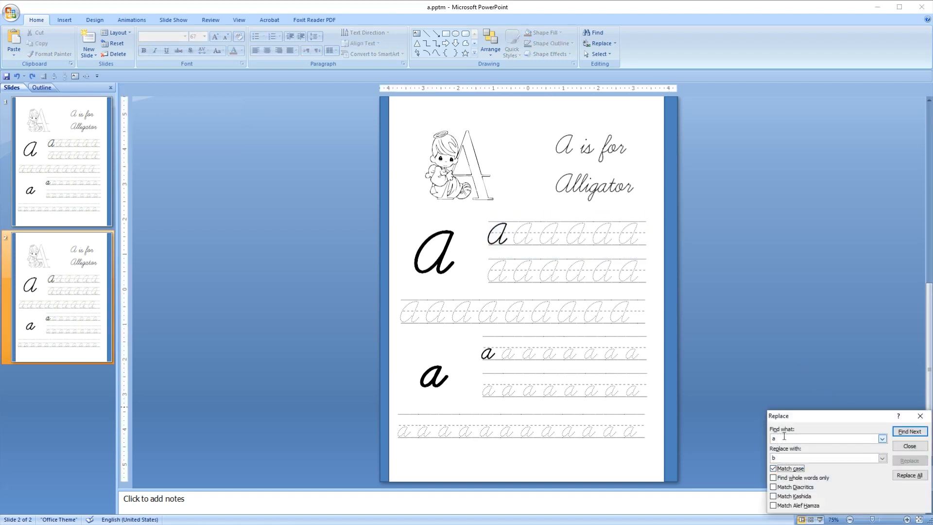
pyautogui.click(909, 431)
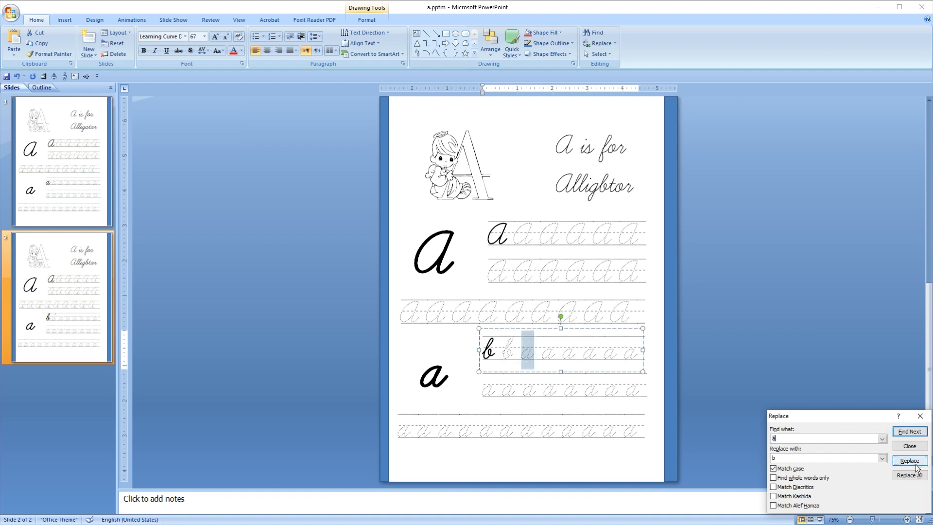
pyautogui.click(909, 460)
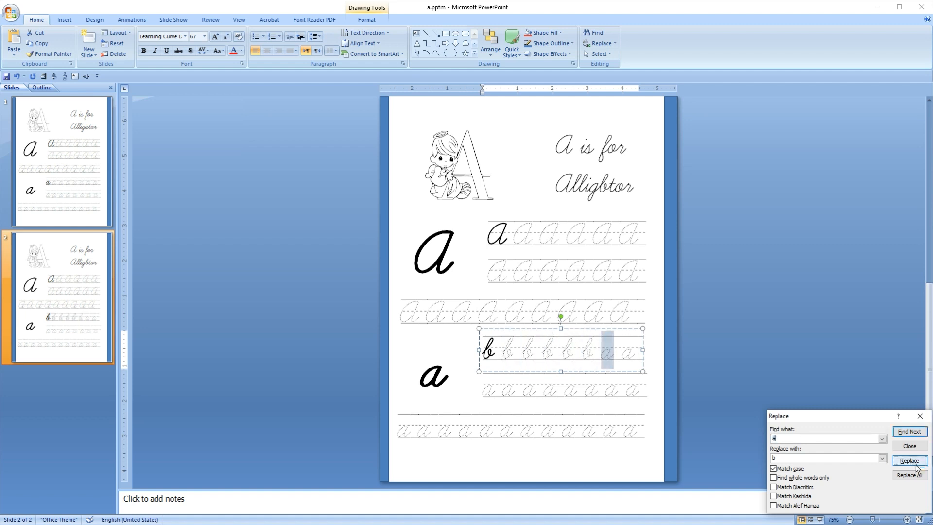
pyautogui.click(909, 460)
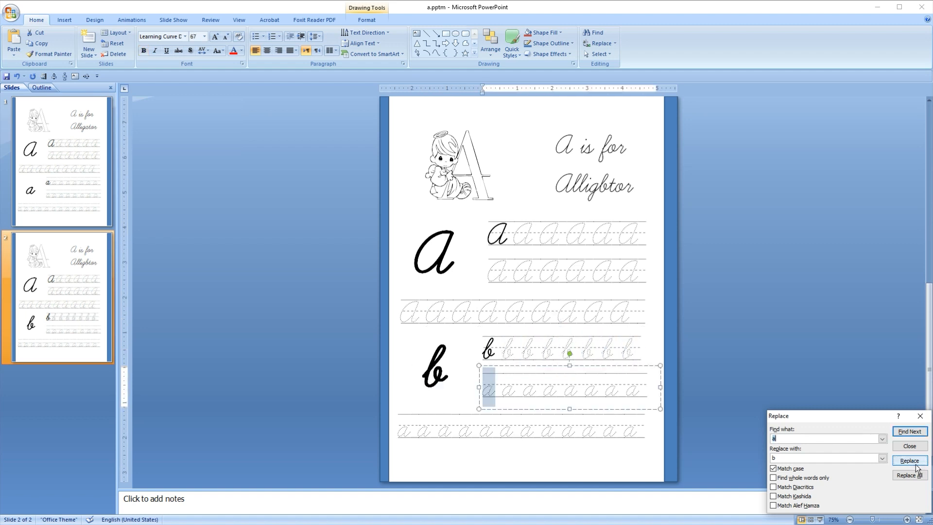
pyautogui.click(909, 460)
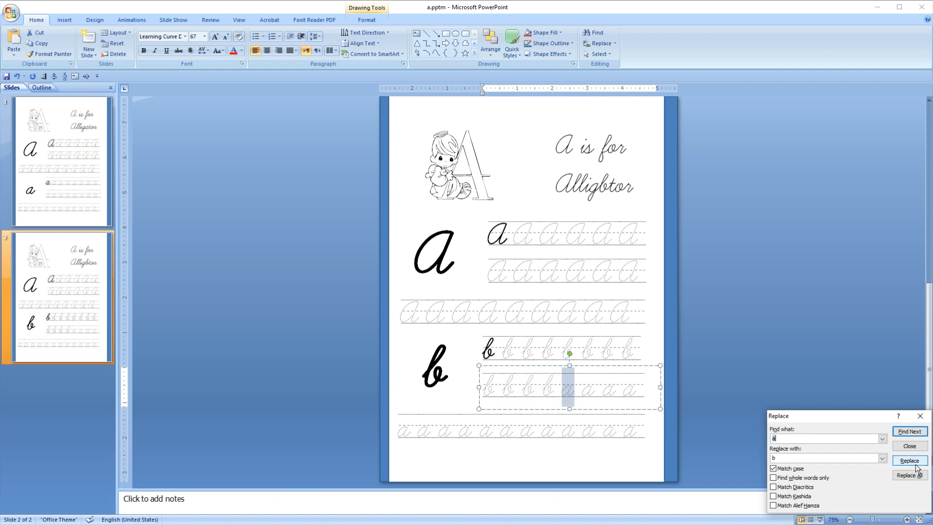
pyautogui.click(909, 460)
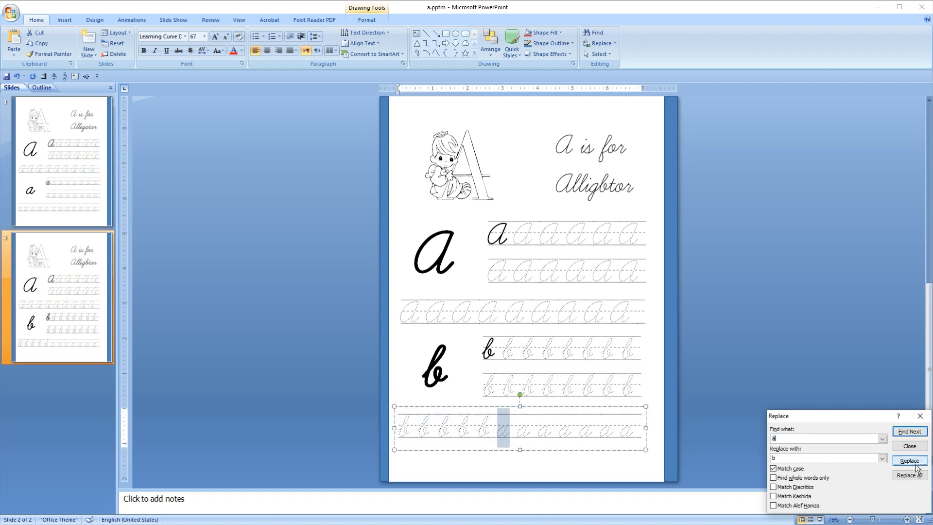
pyautogui.click(910, 460)
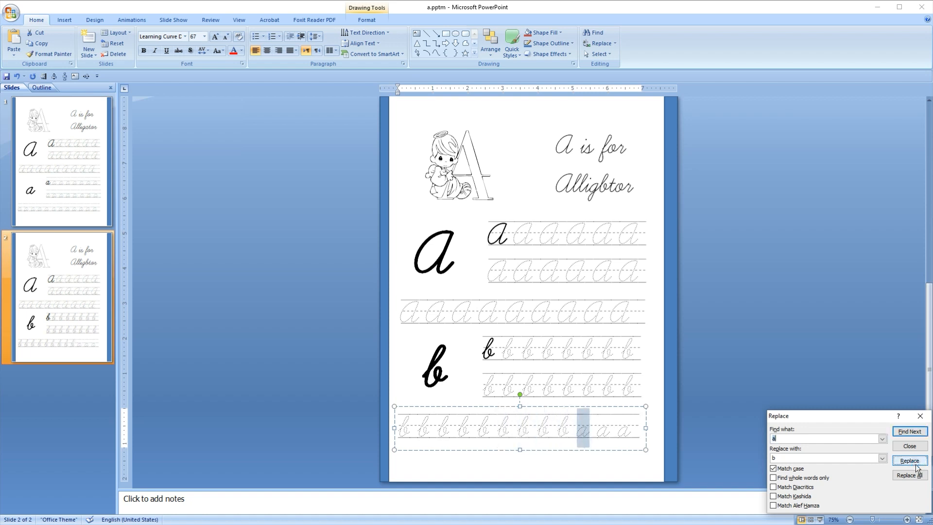
pyautogui.click(910, 461)
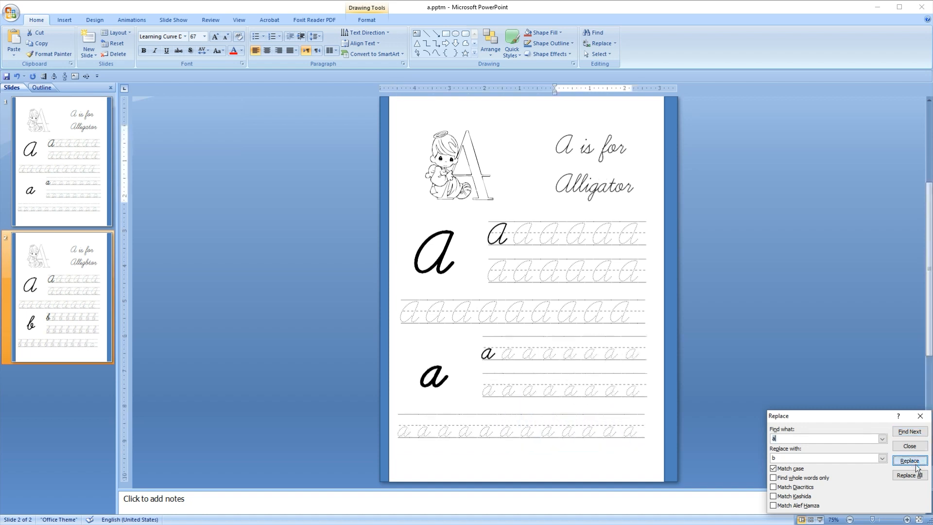
pyautogui.click(914, 473)
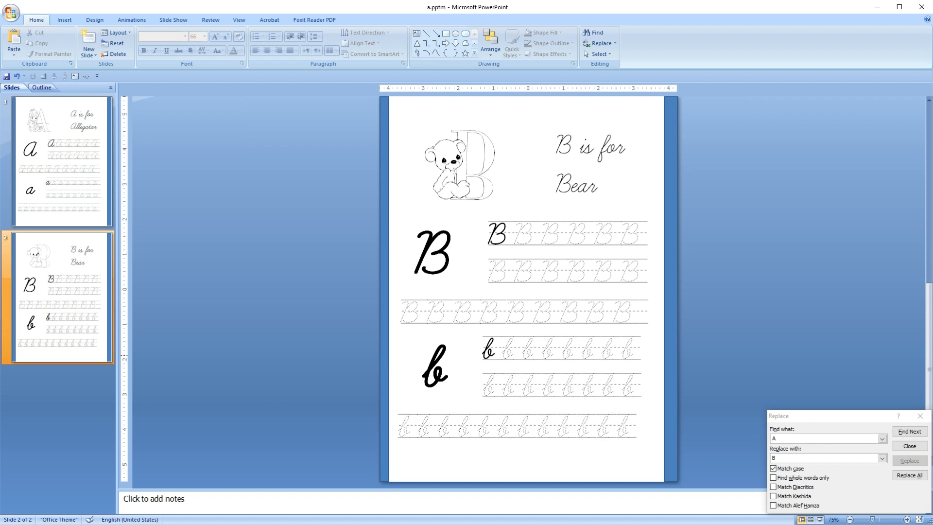
pyautogui.moveTo(636, 327)
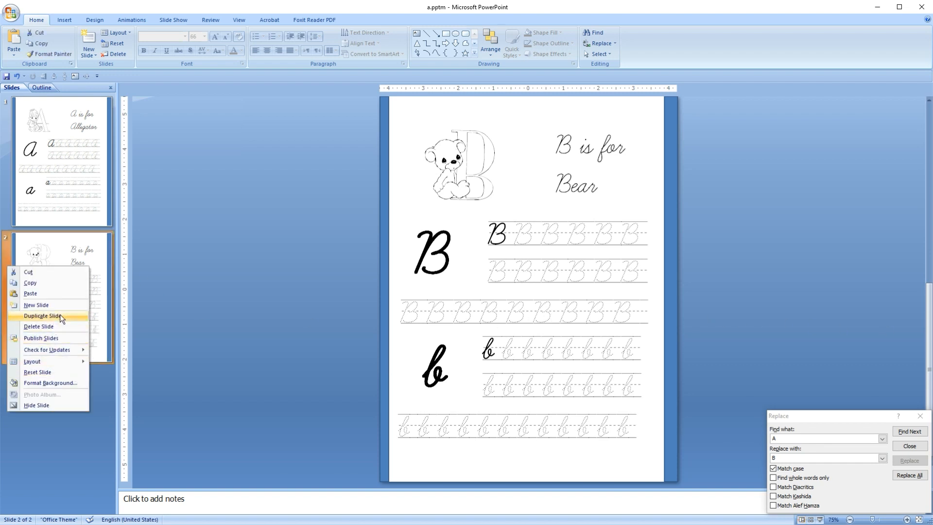
# Duplicate slide 2, the B letter page, from the Slides pane
pyautogui.click(39, 315)
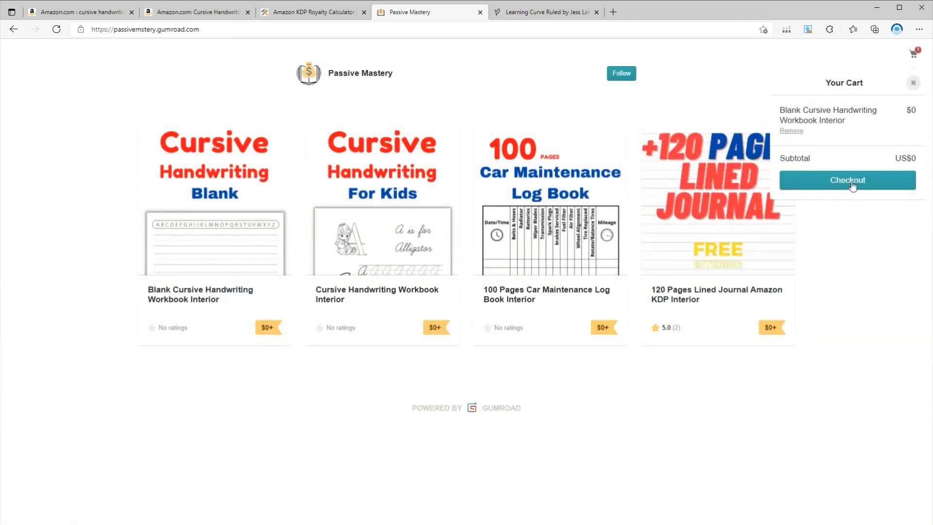
# Check out the free Blank Cursive Handwriting Workbook Interior with a throwaway email
pyautogui.click(847, 180)
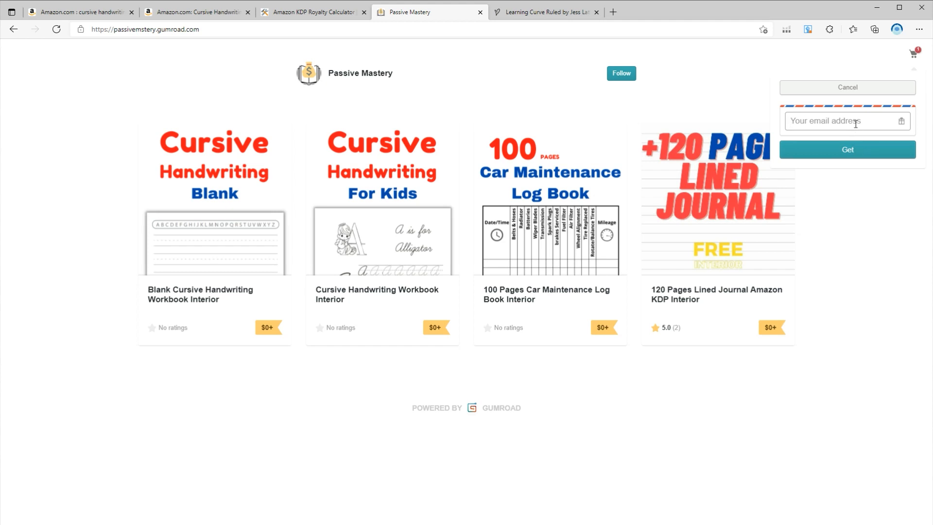
pyautogui.write('dfgdfgfgfgdgf')
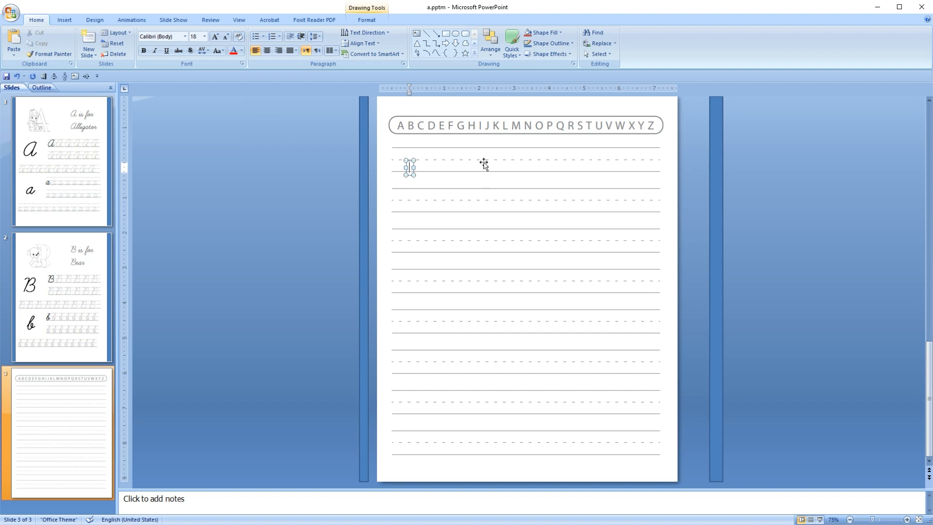
pyautogui.moveTo(472, 160)
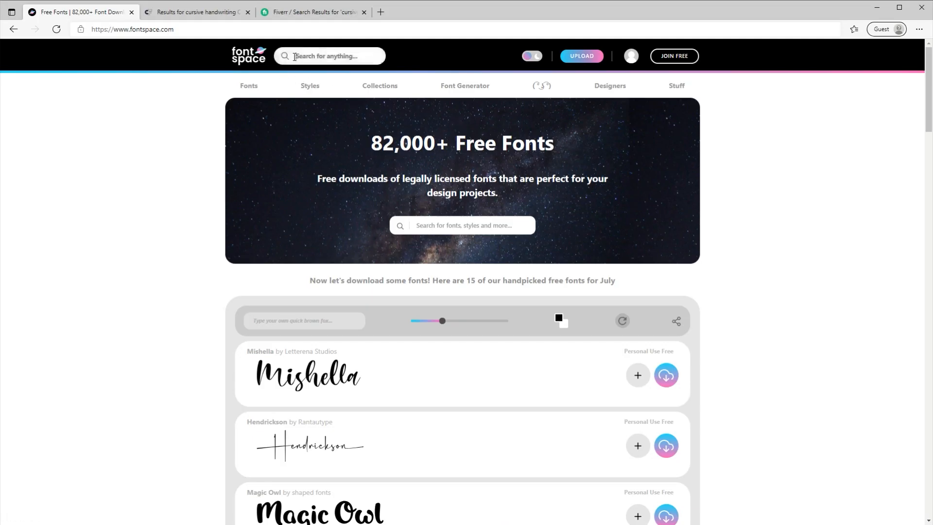
# Search FontSpace for 'cursive handwriting' and scroll the results to Learning Curve BV
pyautogui.write('cursive handwriting')
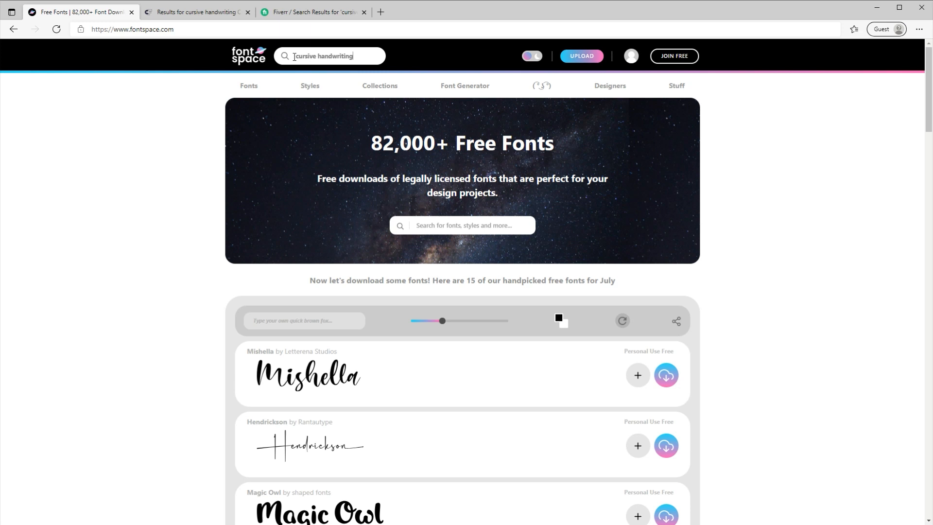
pyautogui.press('Enter')
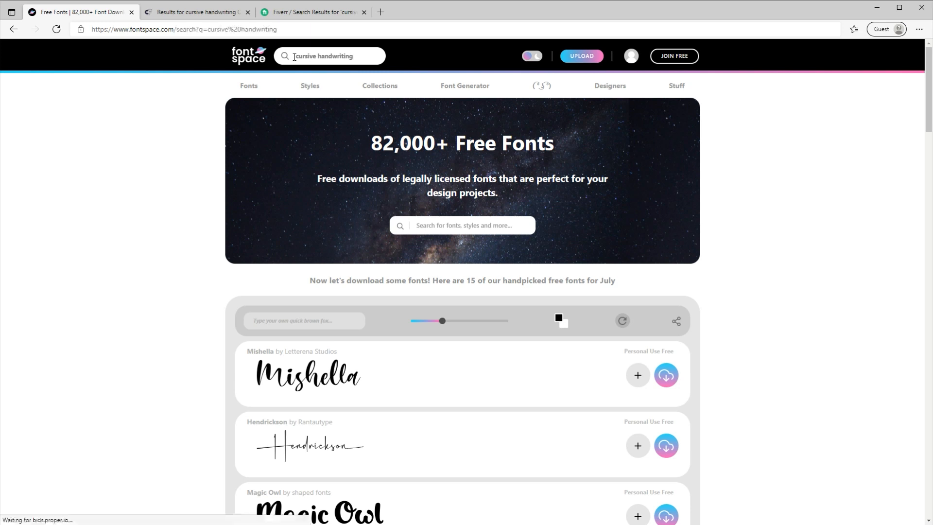
pyautogui.press('Enter')
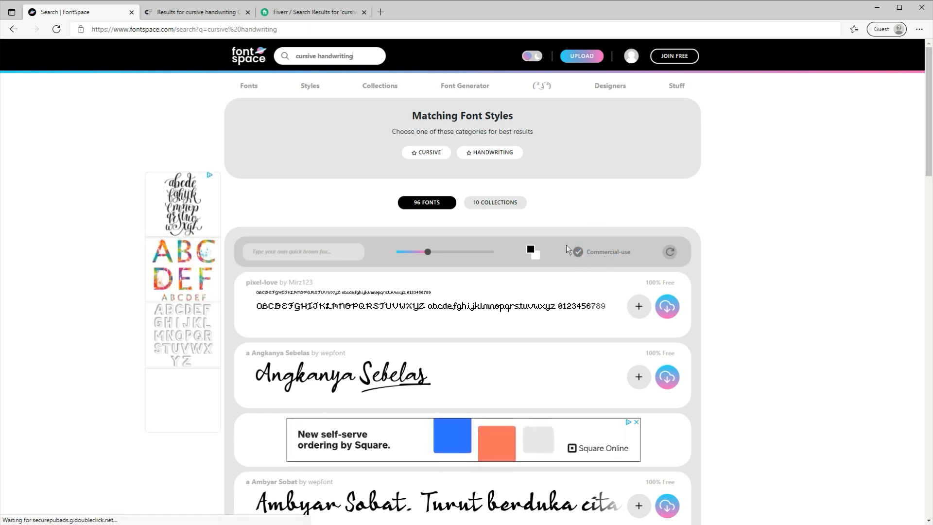
pyautogui.scroll(-3)
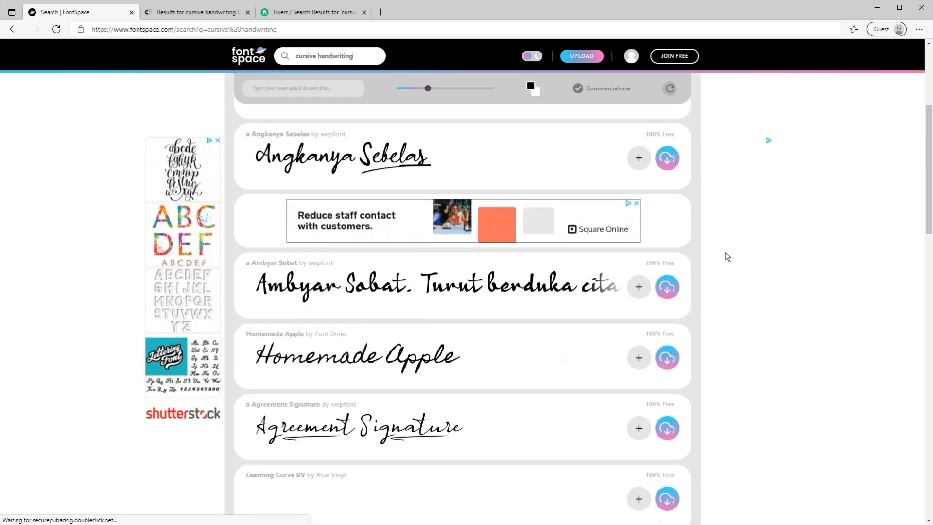
pyautogui.scroll(-3)
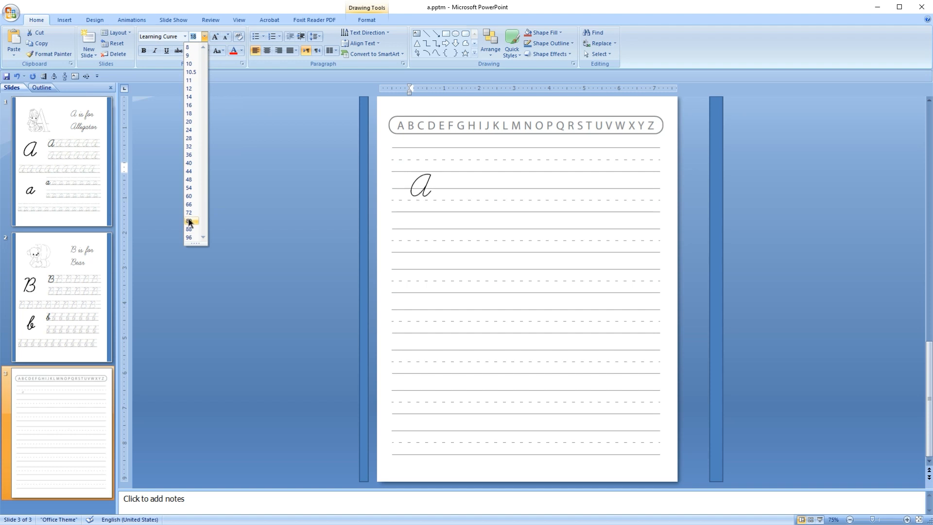
# Make the cursive a Learning Curve size 80 and place it at the first line's start
pyautogui.click(189, 220)
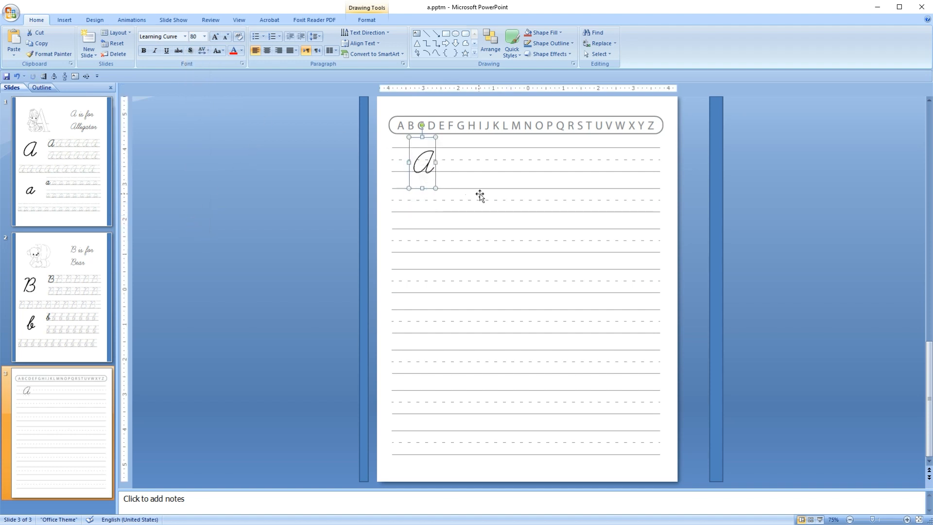
pyautogui.moveTo(422, 161); pyautogui.dragTo(409, 162)
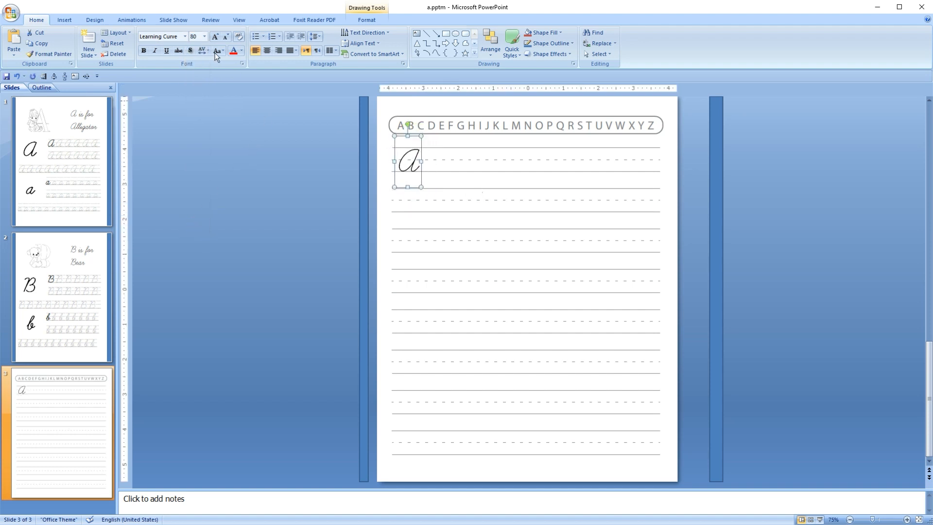
pyautogui.click(215, 36)
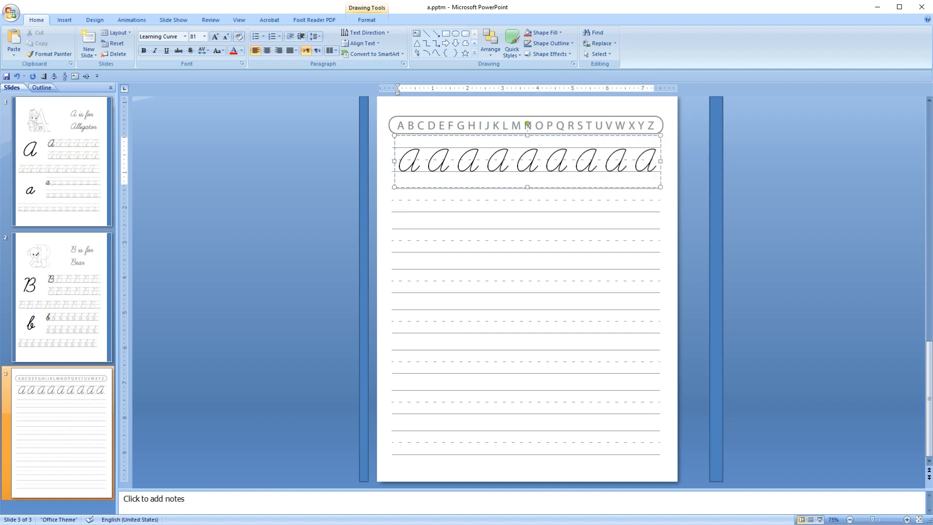
# Browse the font list, then move to the Creative Fabrica browser tab
pyautogui.click(197, 36)
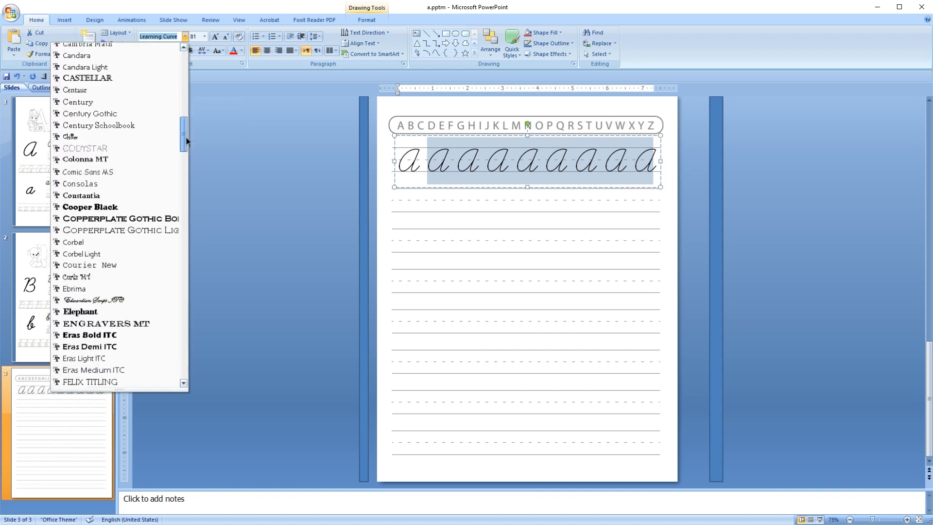
pyautogui.scroll(-3)
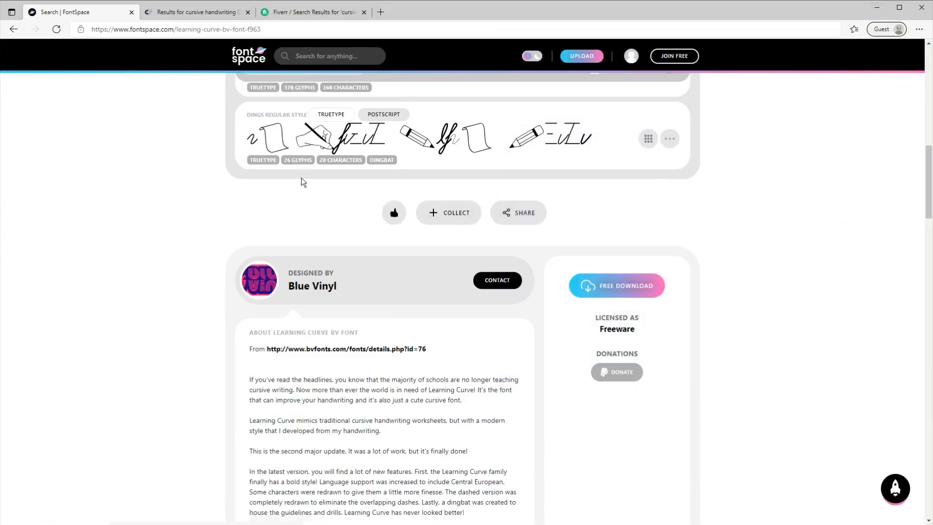
pyautogui.click(197, 12)
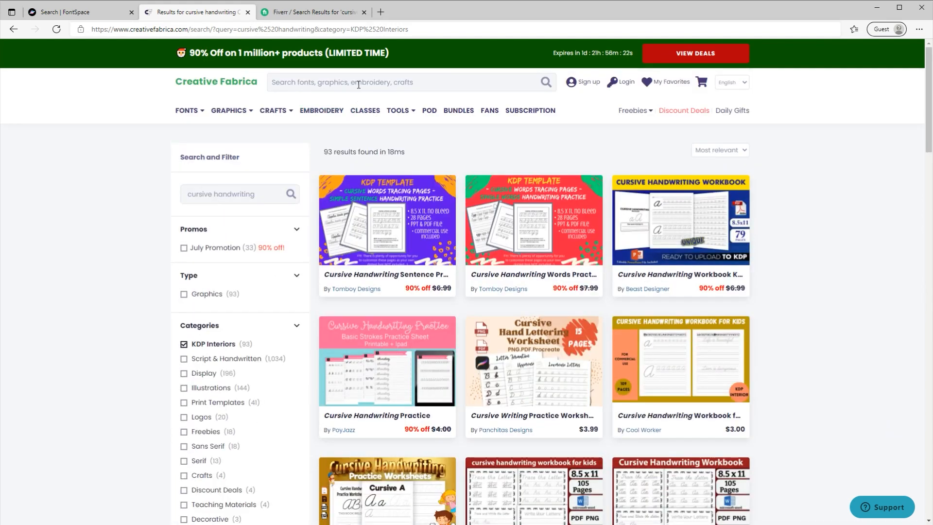
# Search Creative Fabrica for 'cursive handwriting' filtered to KDP Interiors (93 results)
pyautogui.write('cursive handwritin')
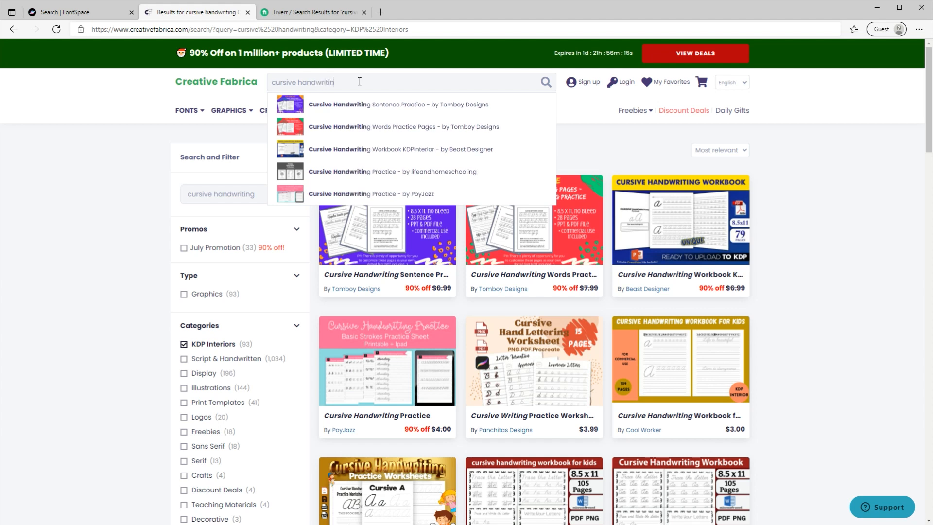
pyautogui.click(546, 82)
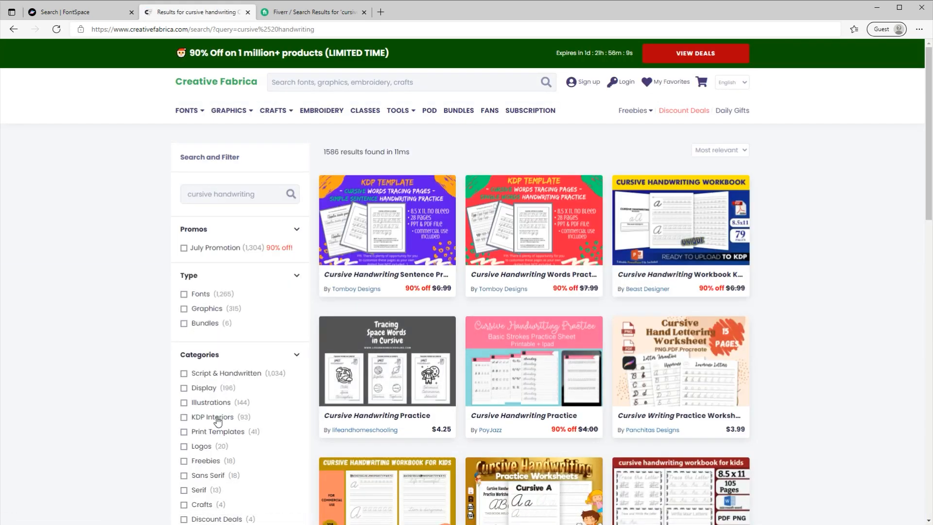
pyautogui.click(184, 417)
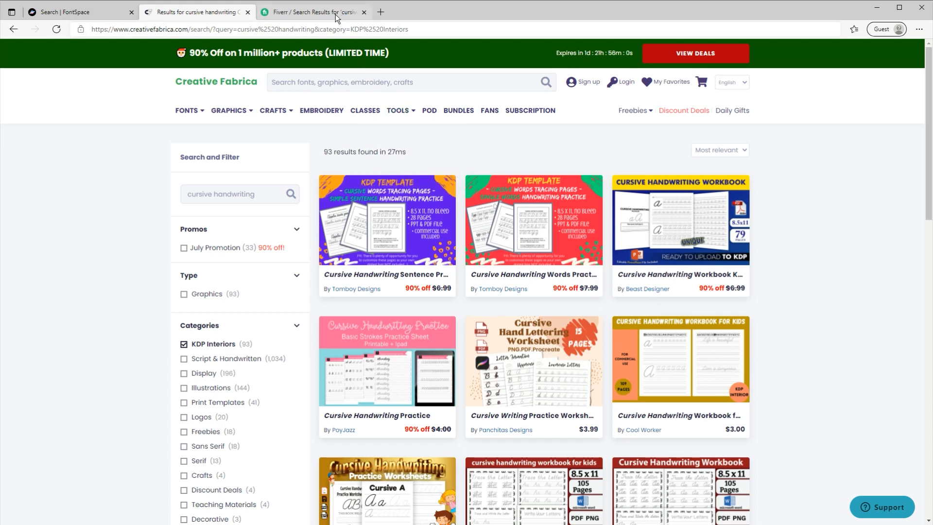
# Scroll Fiverr's 'cursive handwriting interior' results and open a KDP workbook gig
pyautogui.click(313, 12)
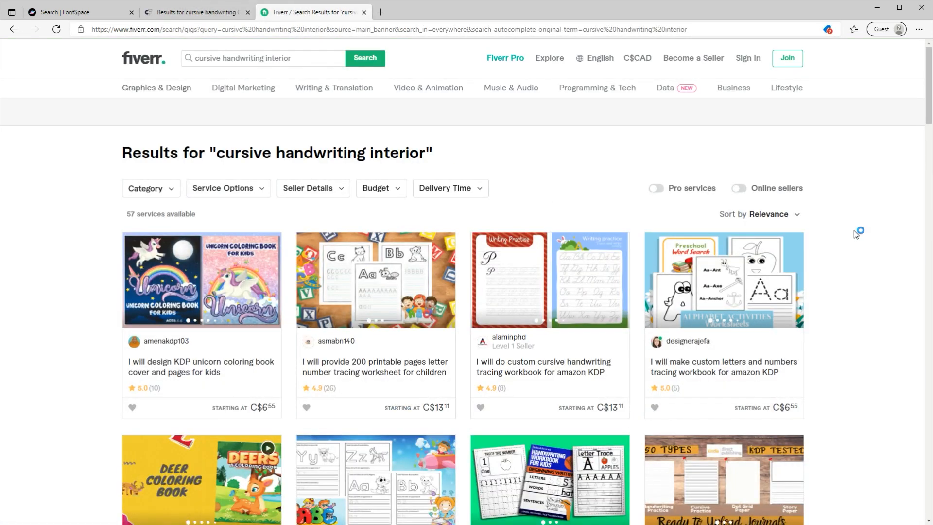
pyautogui.scroll(-3)
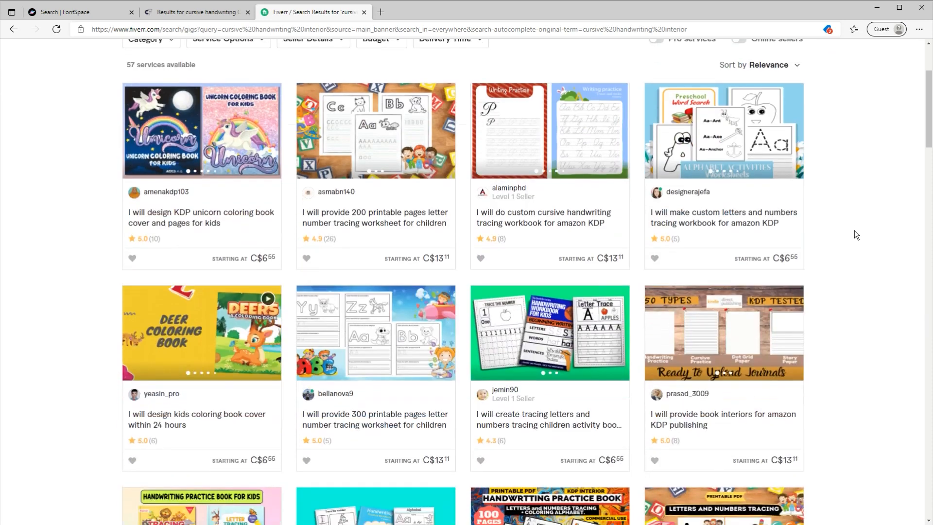
pyautogui.scroll(-3)
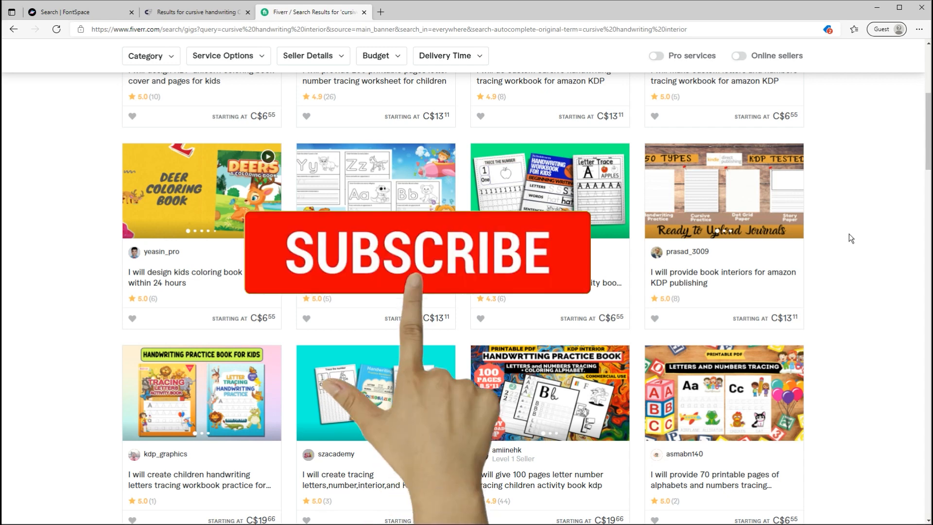
pyautogui.click(409, 253)
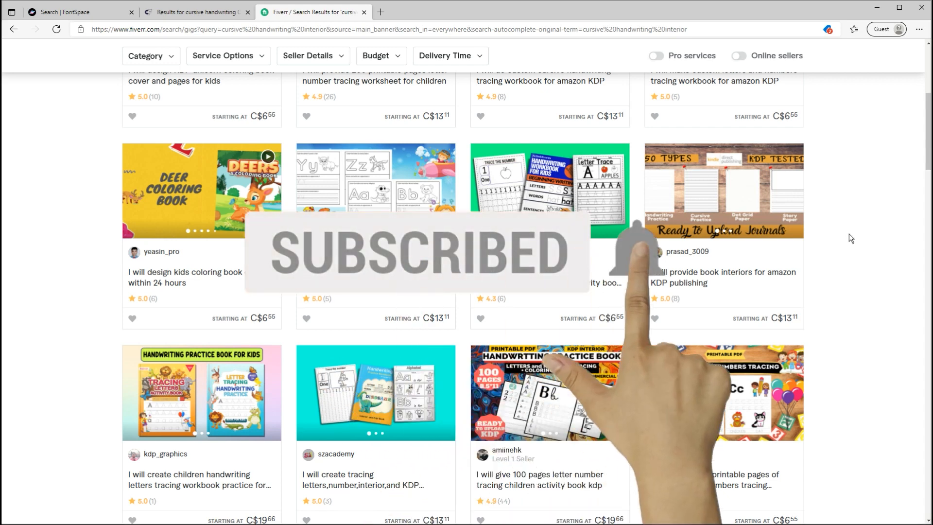